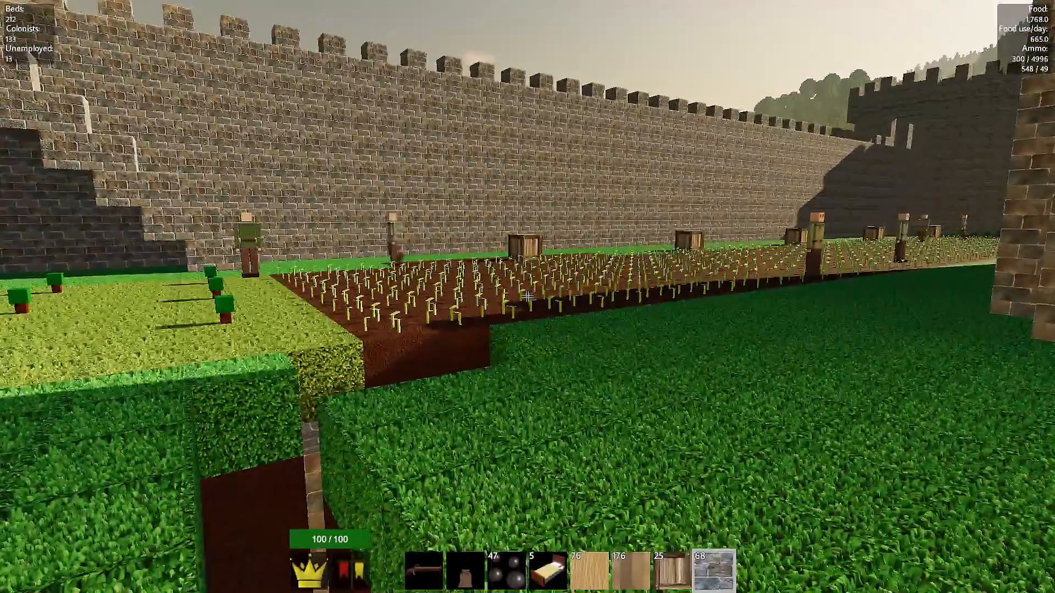
mouse_move(527, 297)
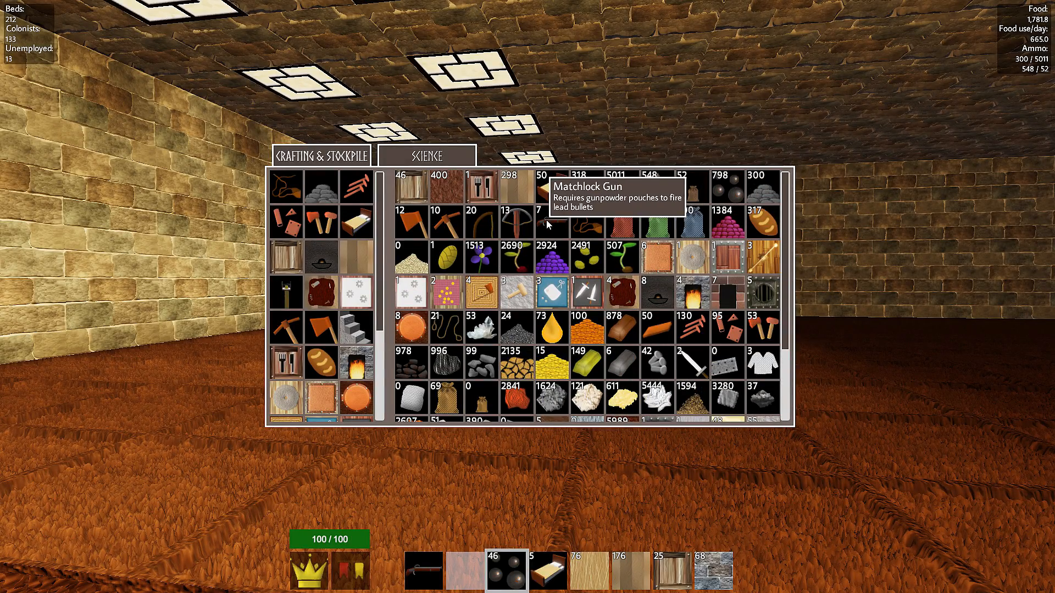
mouse_move(689, 180)
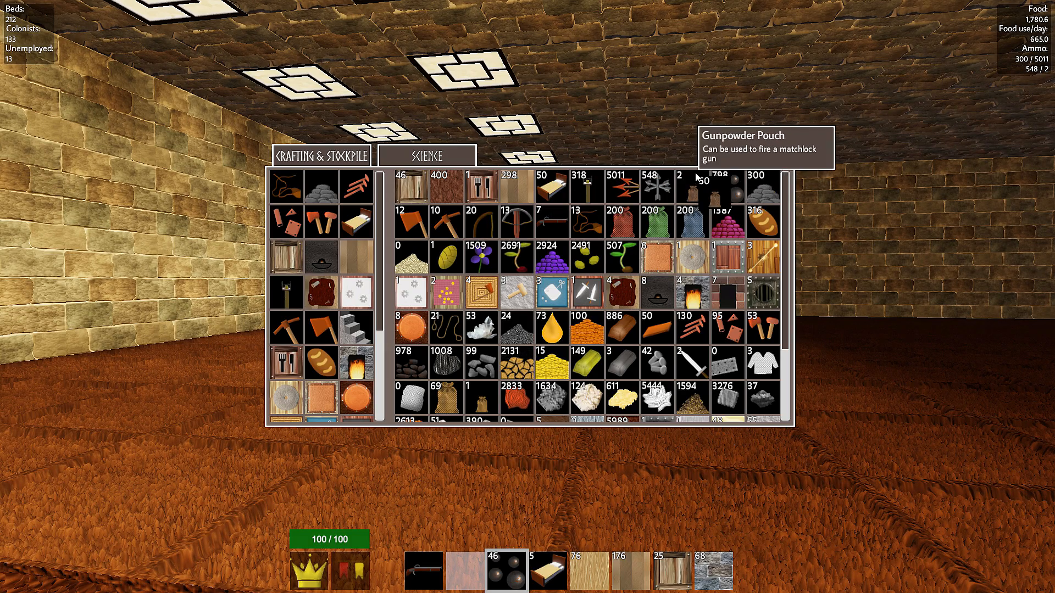
mouse_move(737, 195)
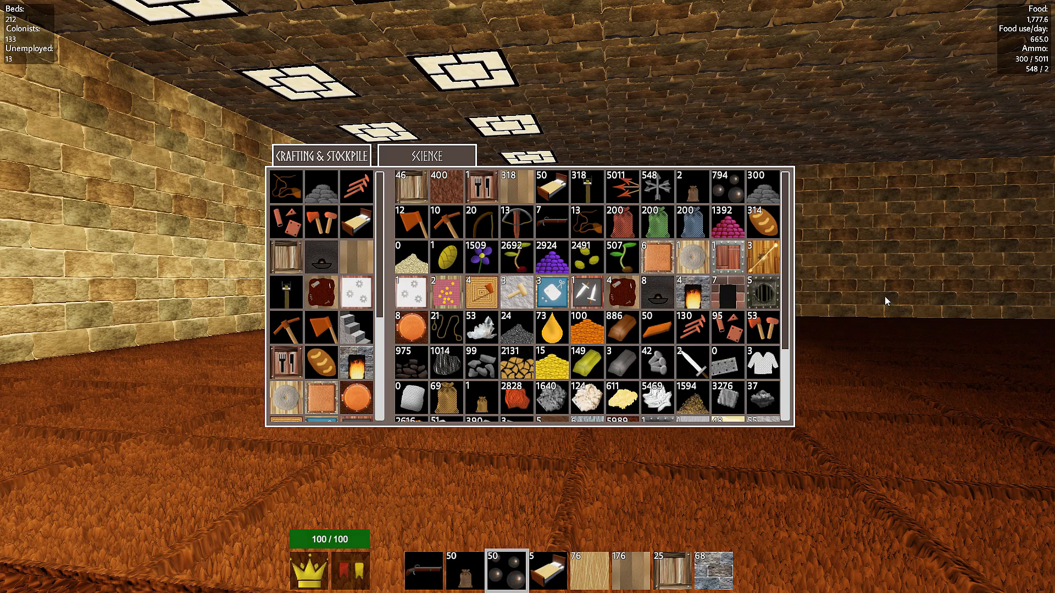
Step: Scroll the stockpile list to find gunpowder pouches and lead bullets
scroll("down", 3)
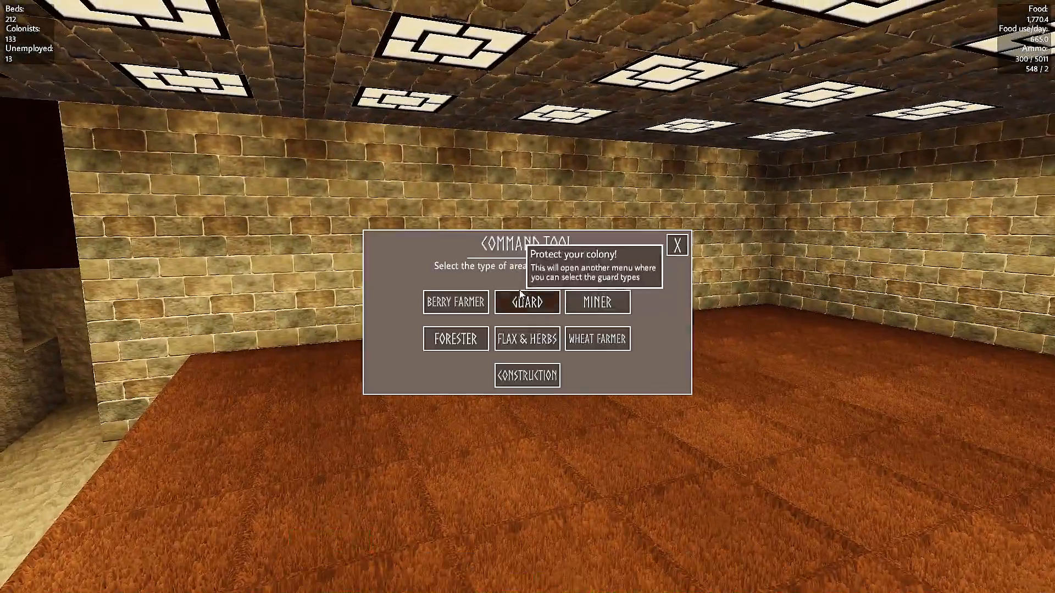
mouse_move(528, 345)
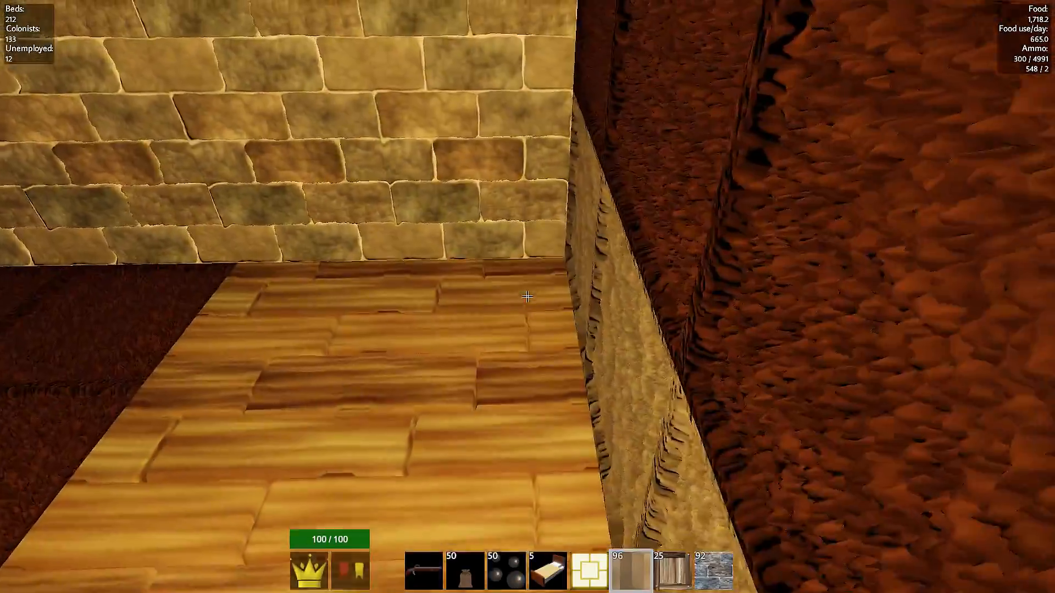
mouse_move(527, 296)
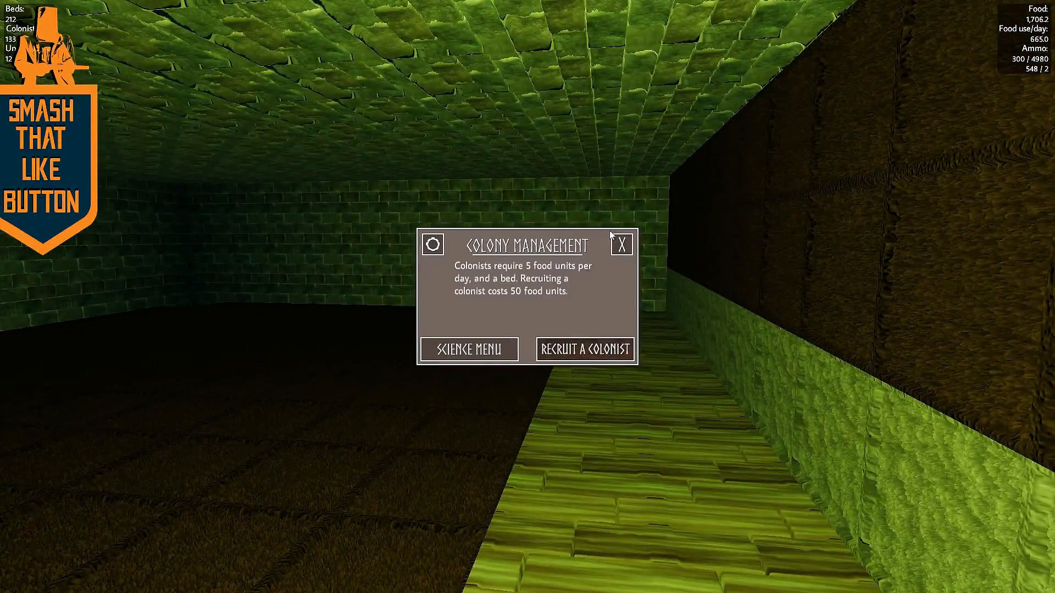
Step: Open the Colony Management window from the colony banner
left_click(431, 243)
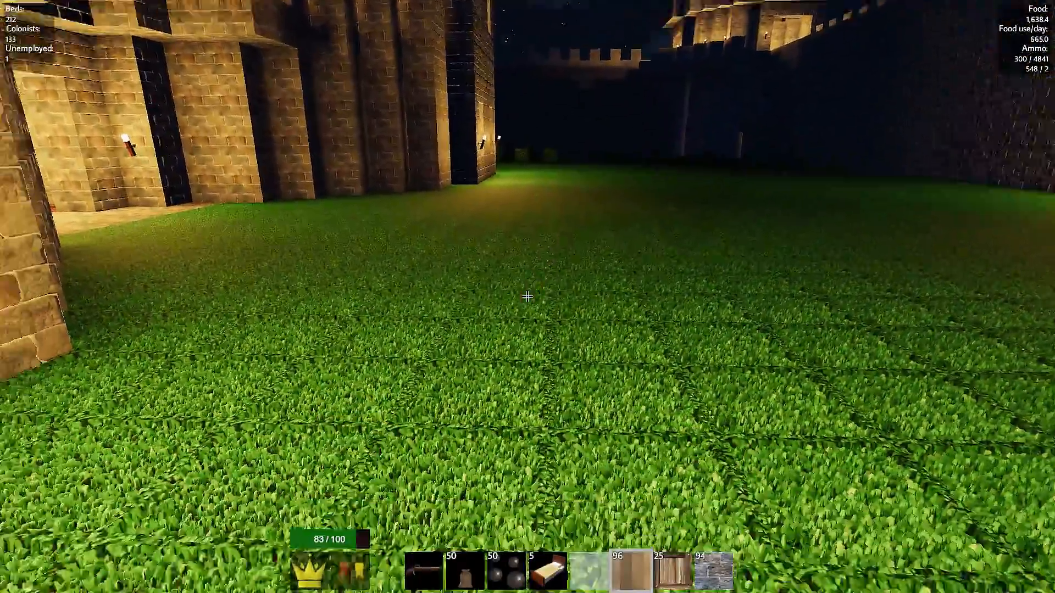
mouse_move(528, 296)
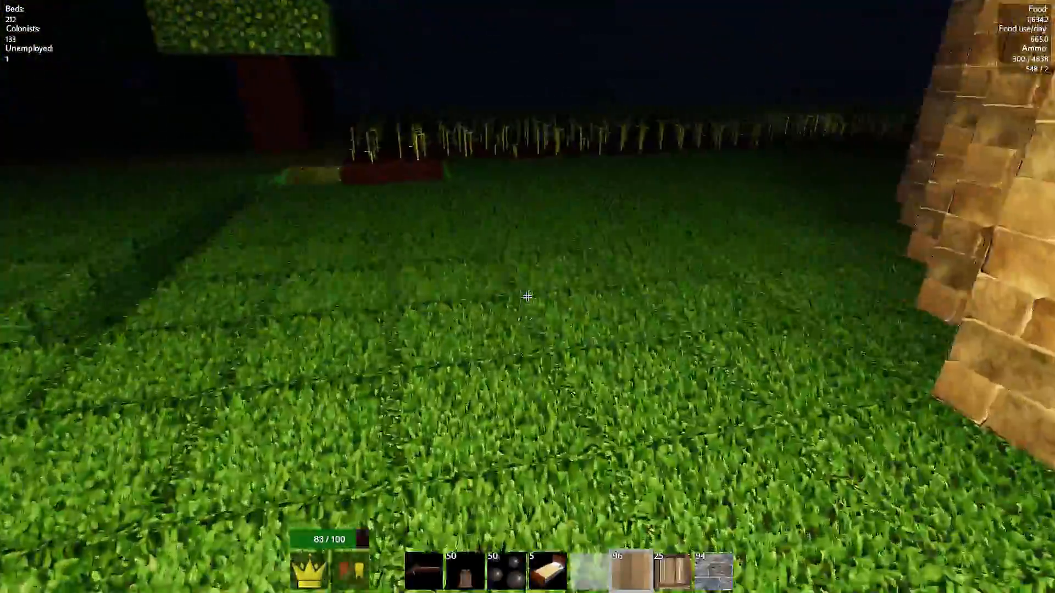
mouse_move(527, 297)
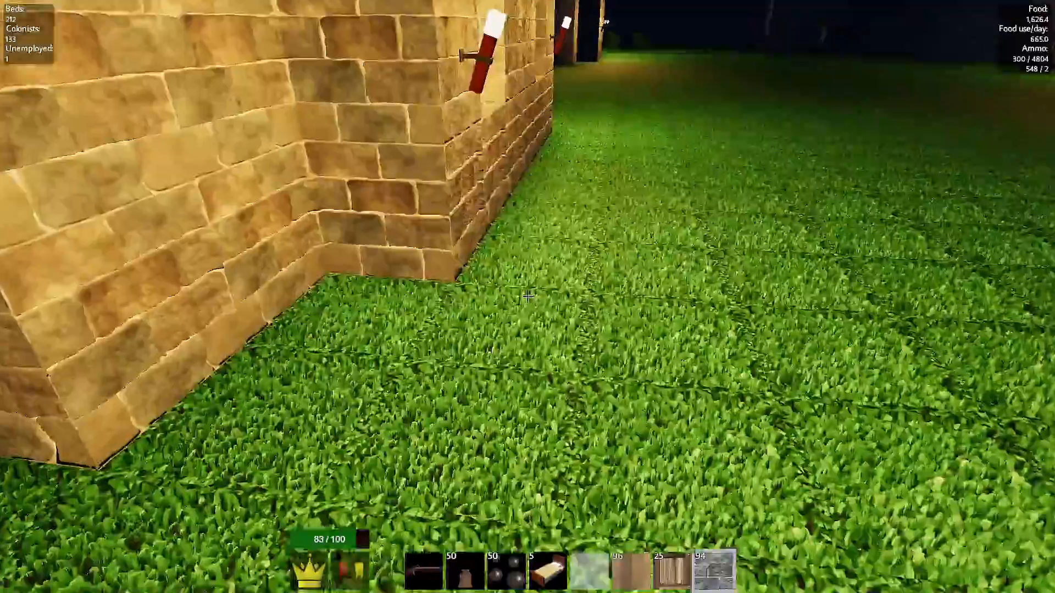
Step: Break a grass block in the field to start the stairway shaft
left_click(527, 297)
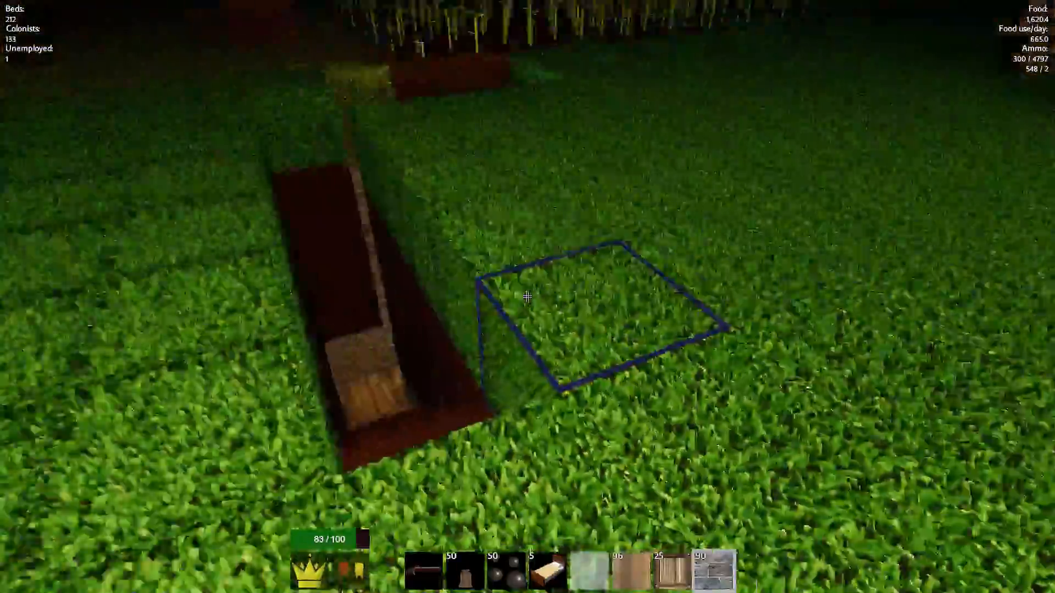
mouse_move(527, 296)
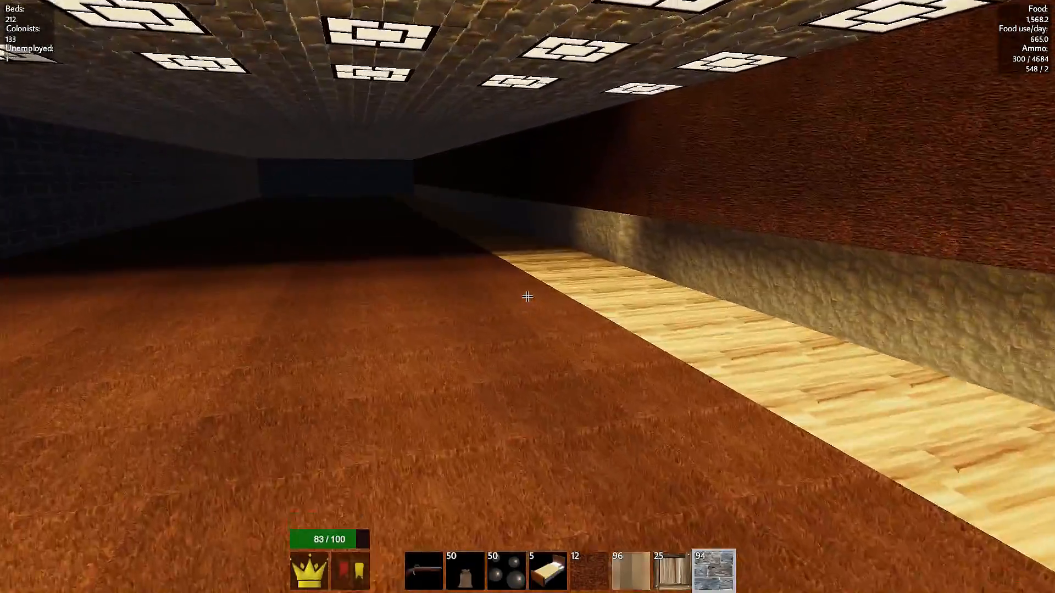
mouse_move(528, 296)
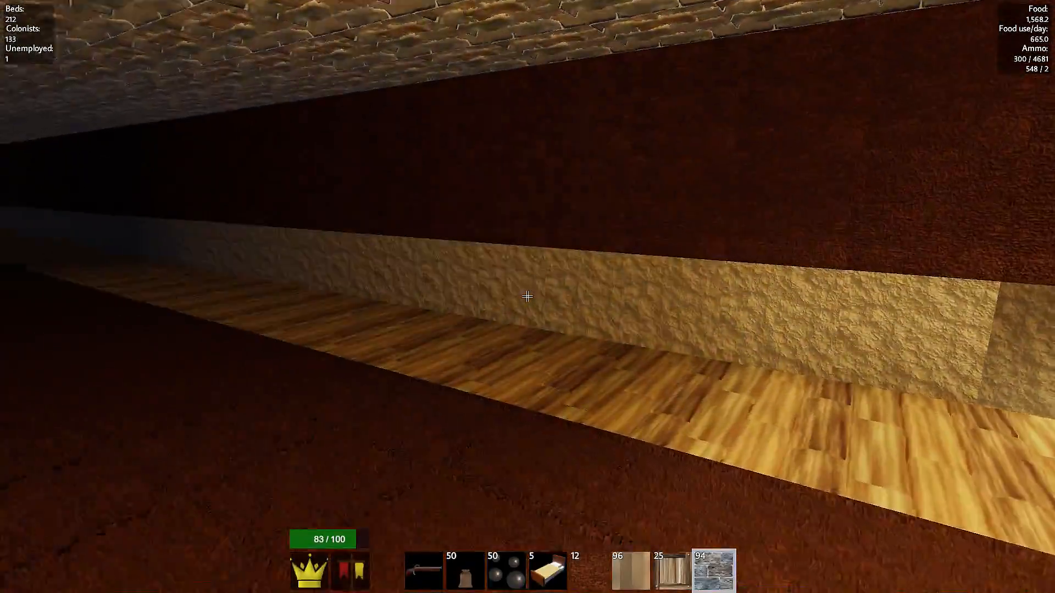
mouse_move(528, 297)
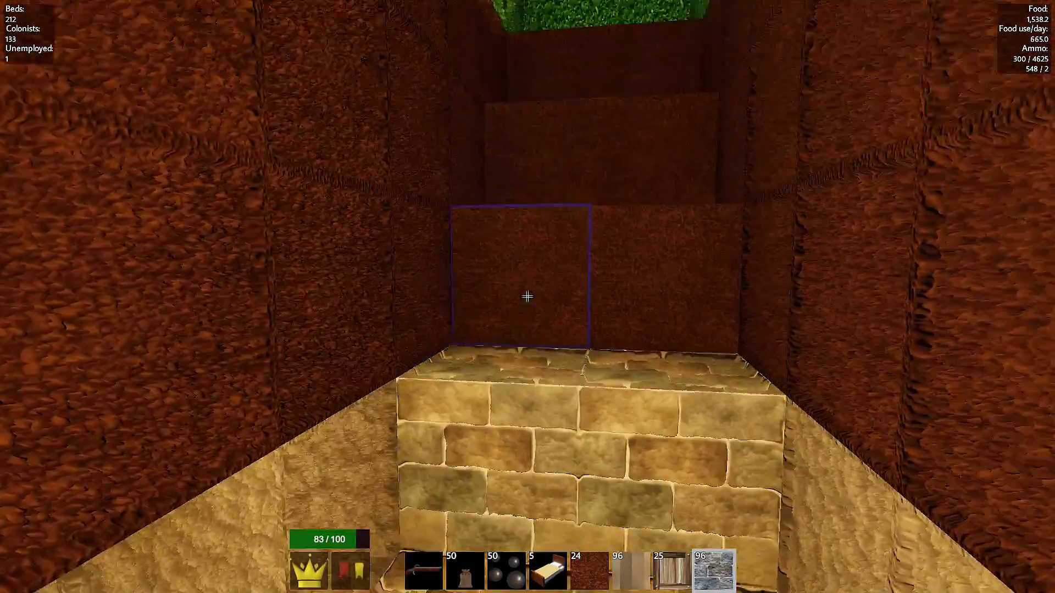
Step: Dig out two dirt blocks up the stairway passage
left_click(527, 296)
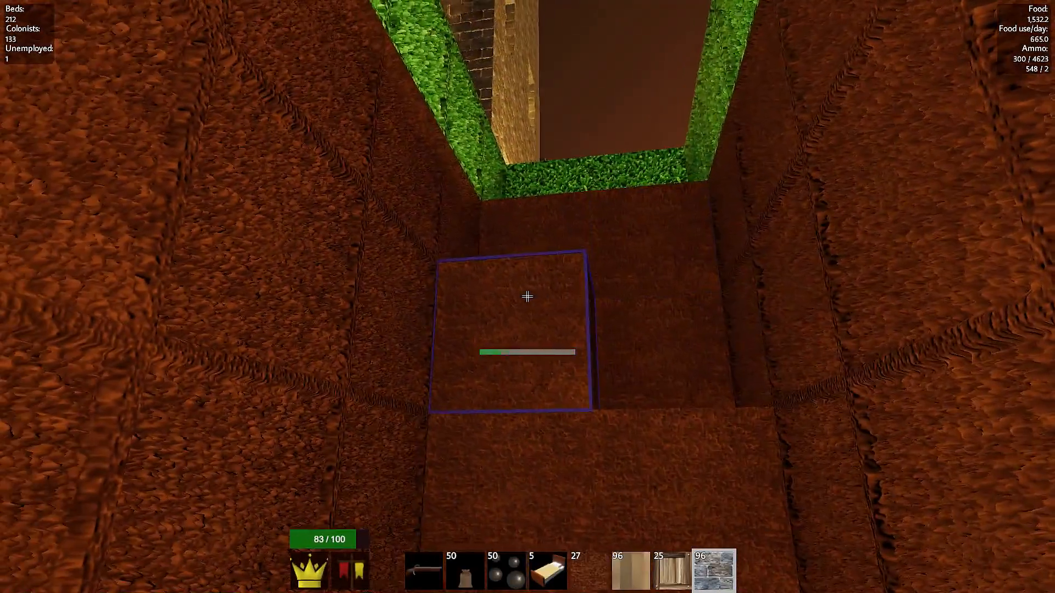
left_click(527, 296)
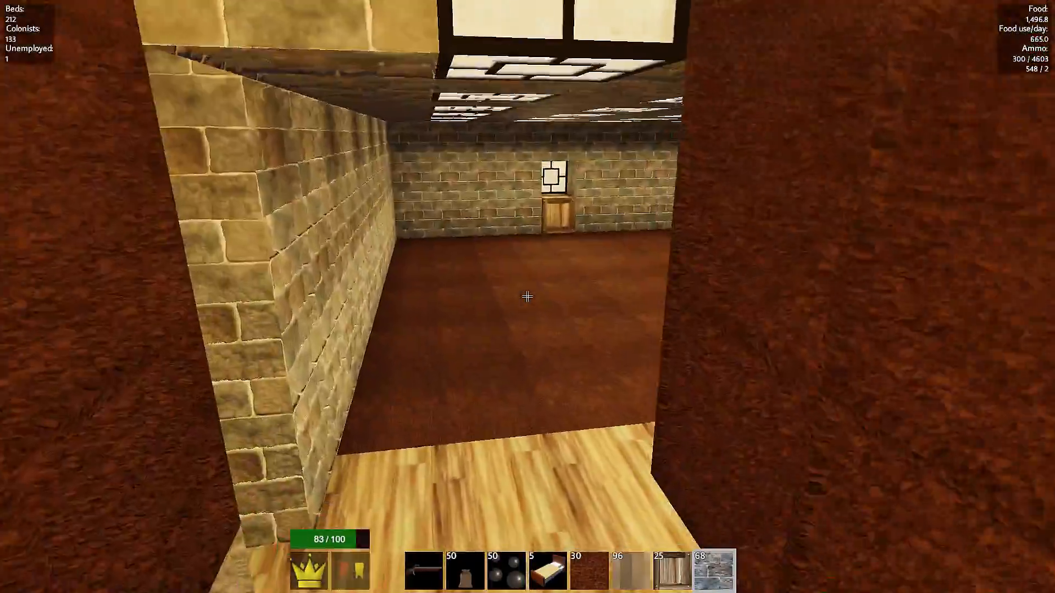
mouse_move(527, 296)
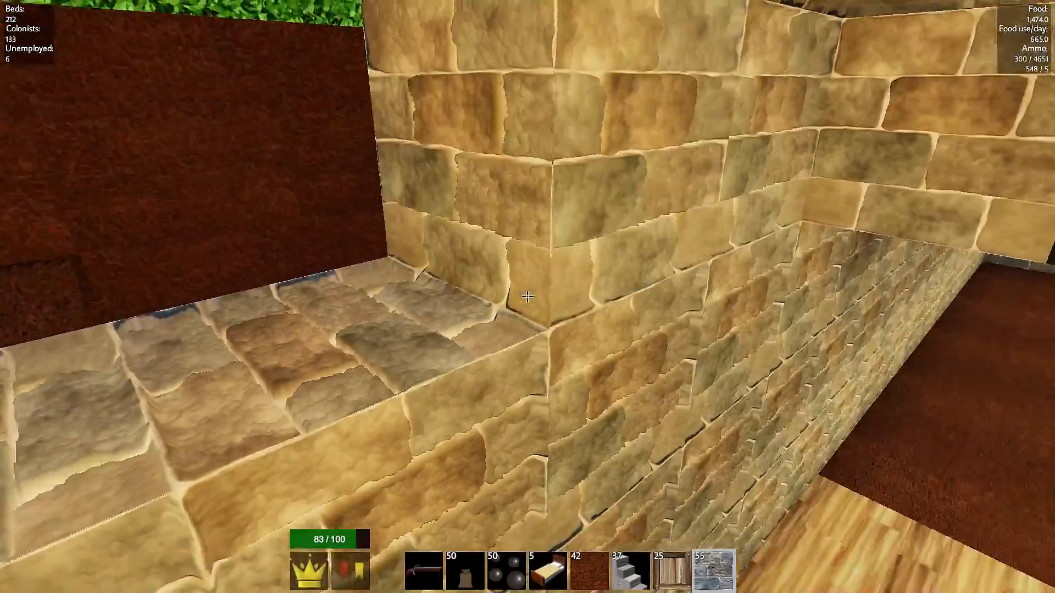
mouse_move(528, 295)
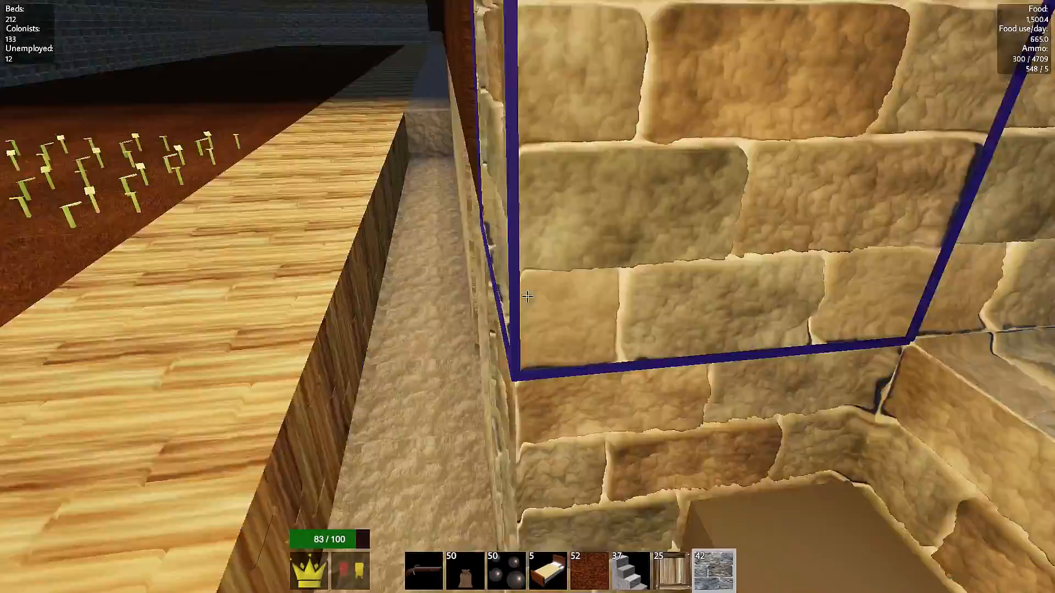
mouse_move(527, 296)
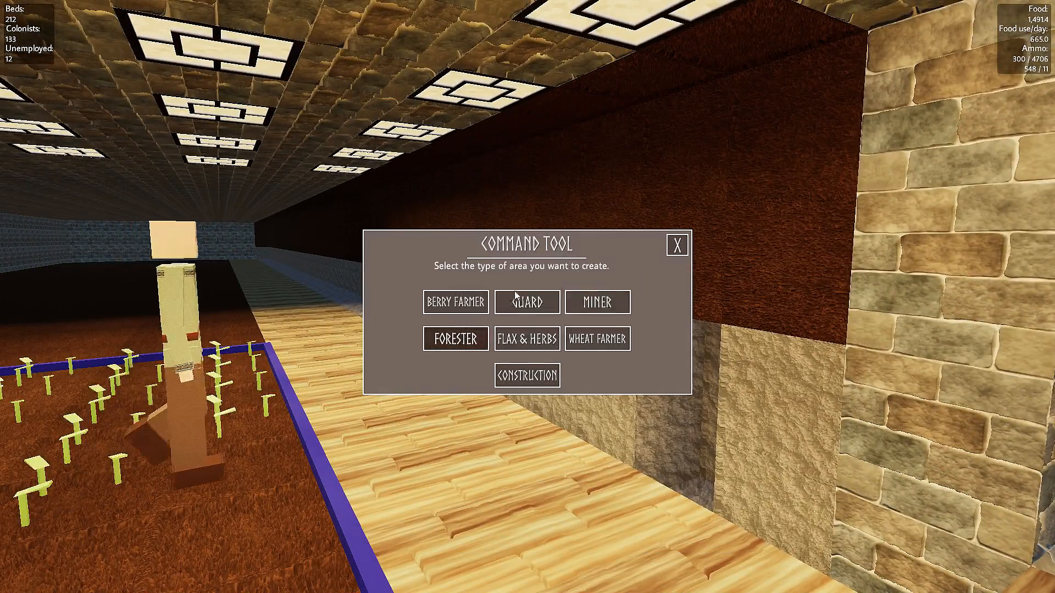
Step: Place a Construction Job area along the floor strip beside the wall
left_click(527, 375)
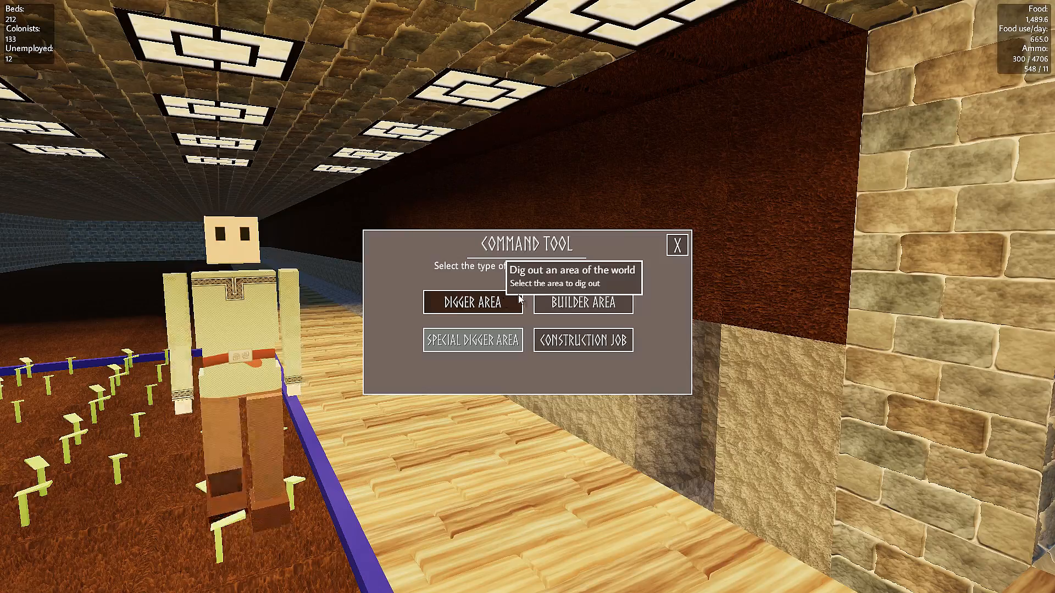
left_click(582, 303)
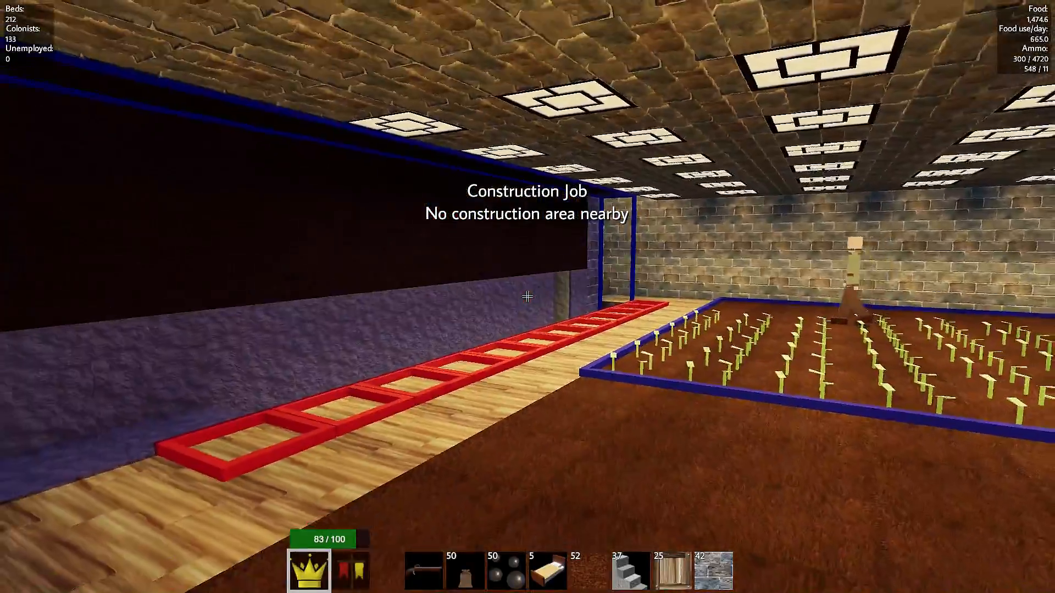
left_click(348, 569)
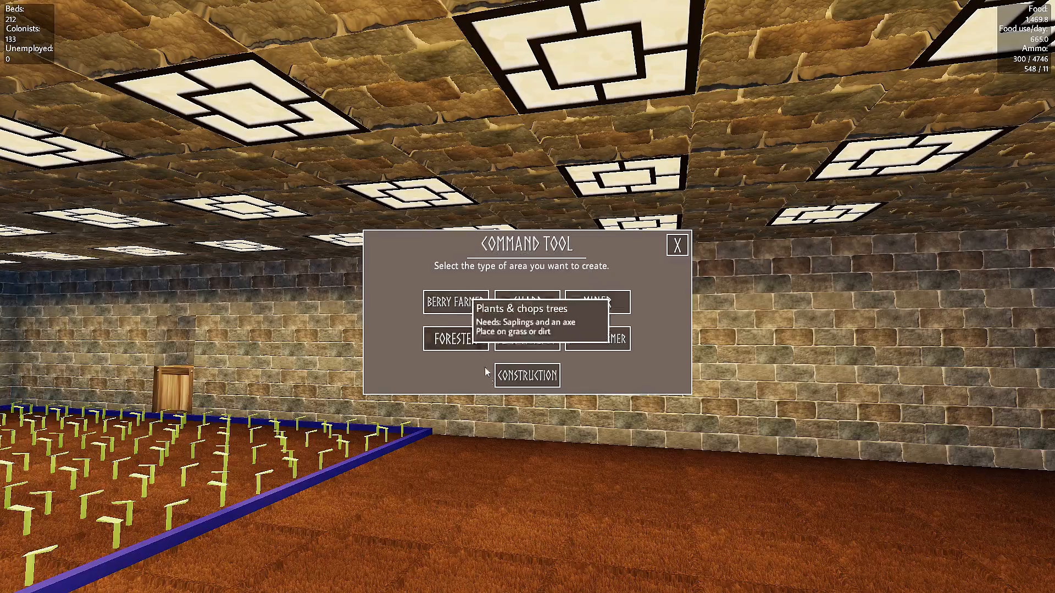
mouse_move(612, 358)
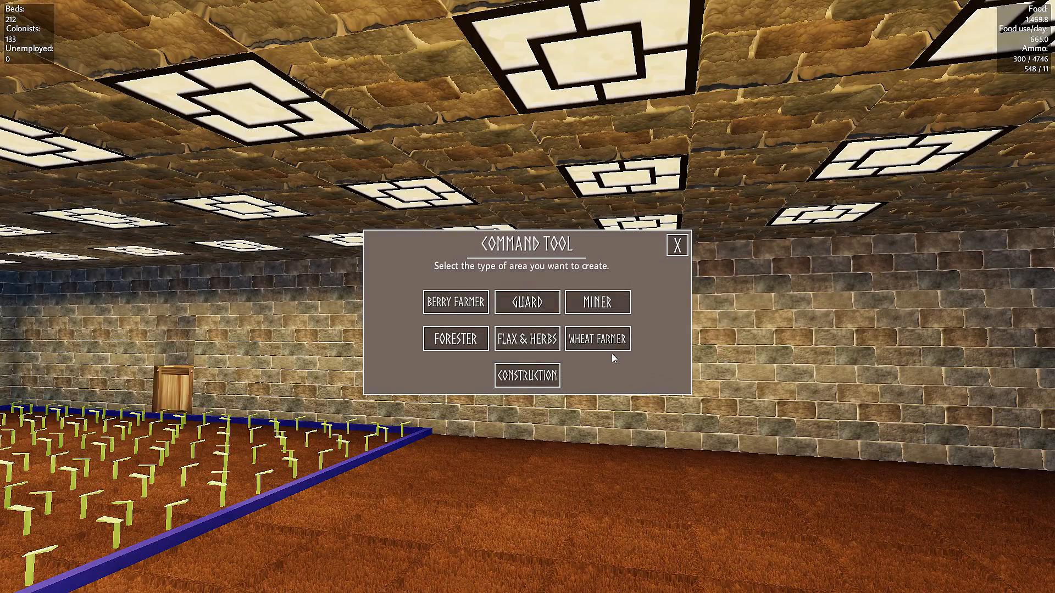
Step: Select the Wheat Farmer area type in the Command Tool
left_click(595, 338)
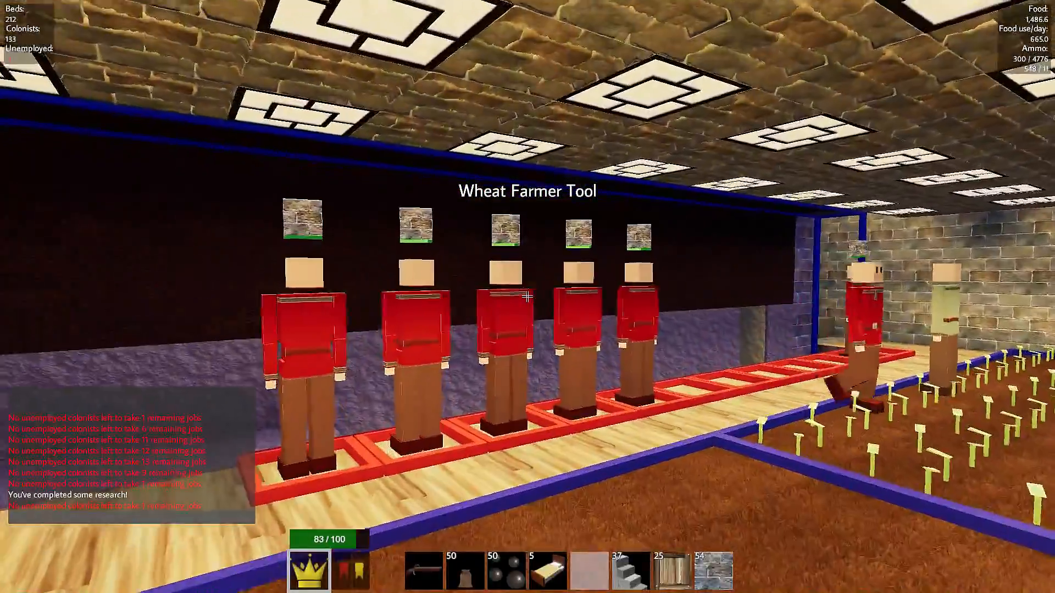
mouse_move(526, 296)
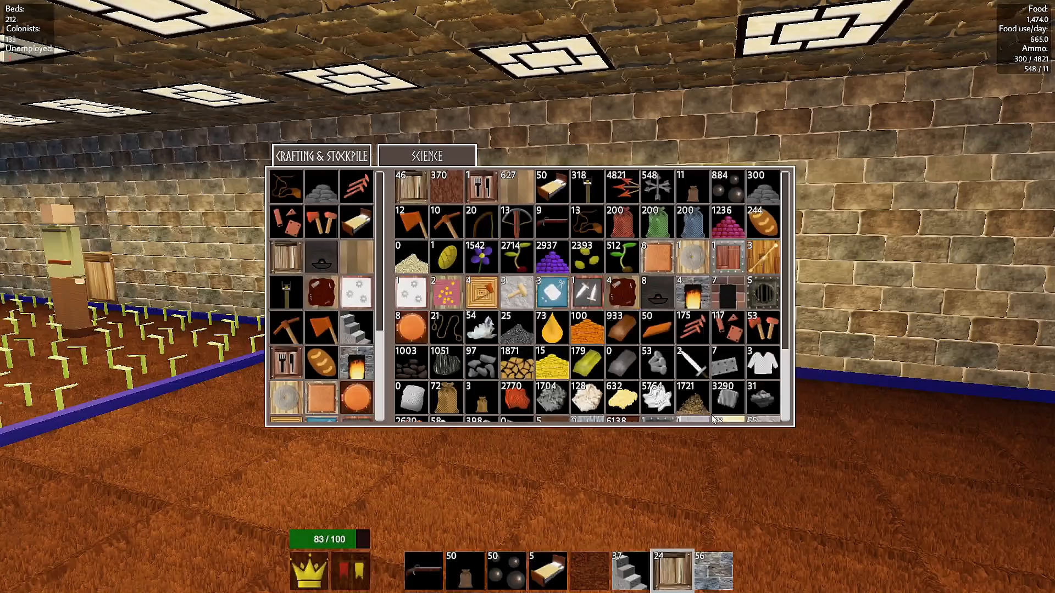
scroll("down", 3)
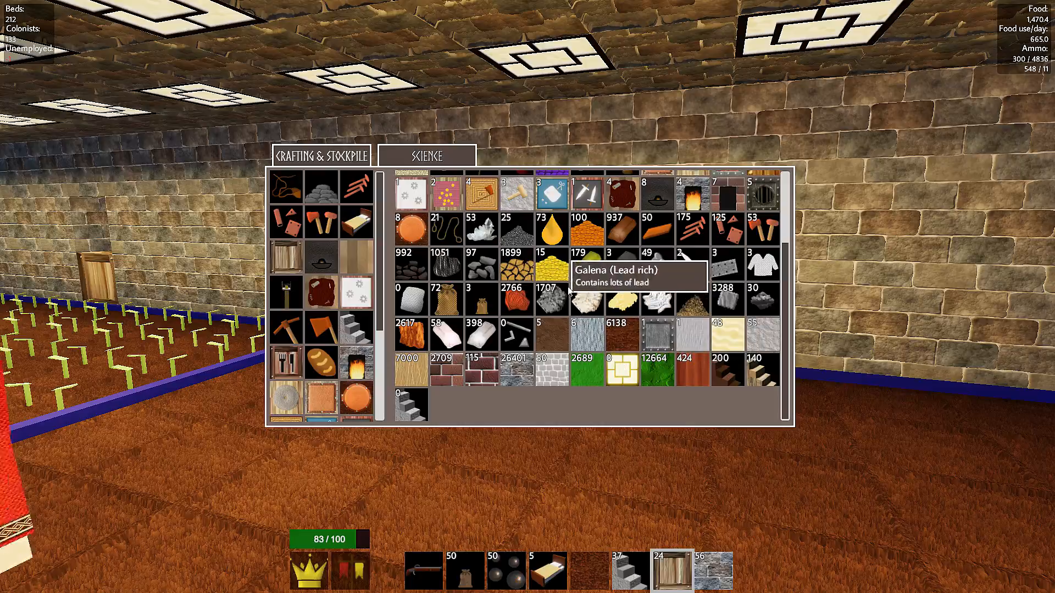
key("Escape")
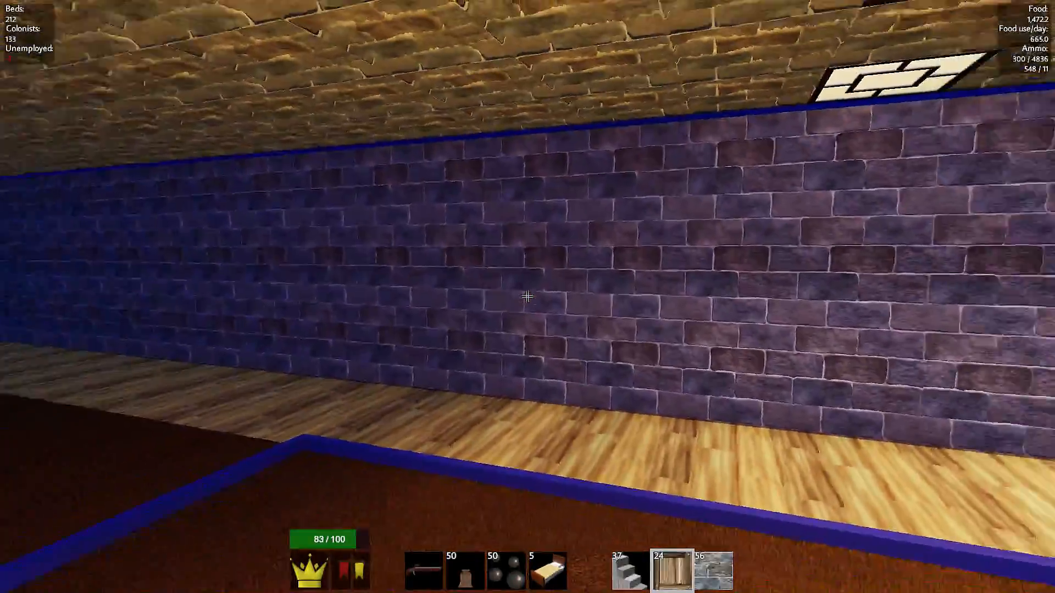
mouse_move(527, 296)
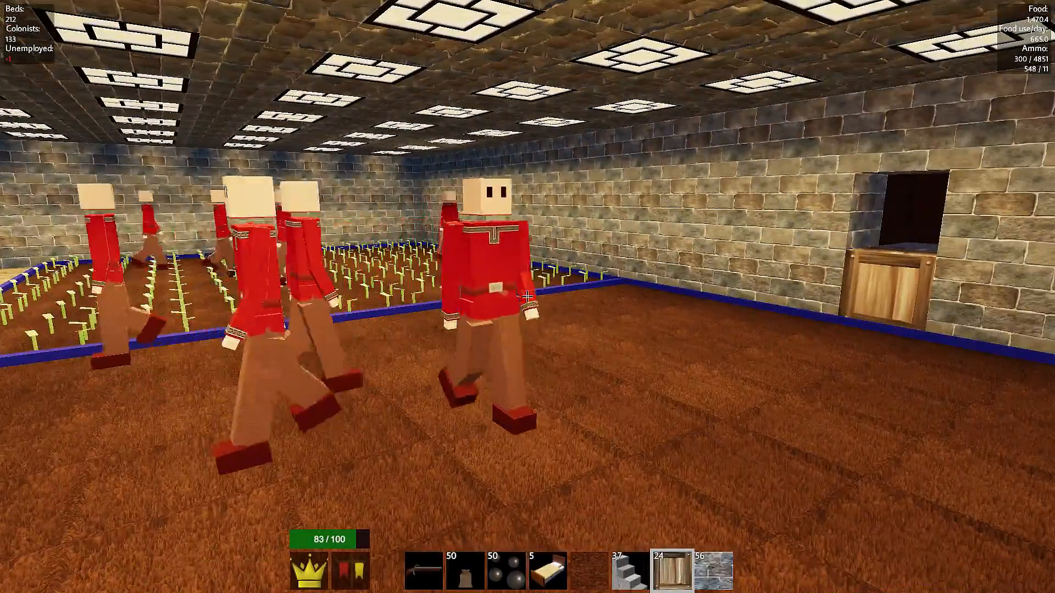
mouse_move(527, 297)
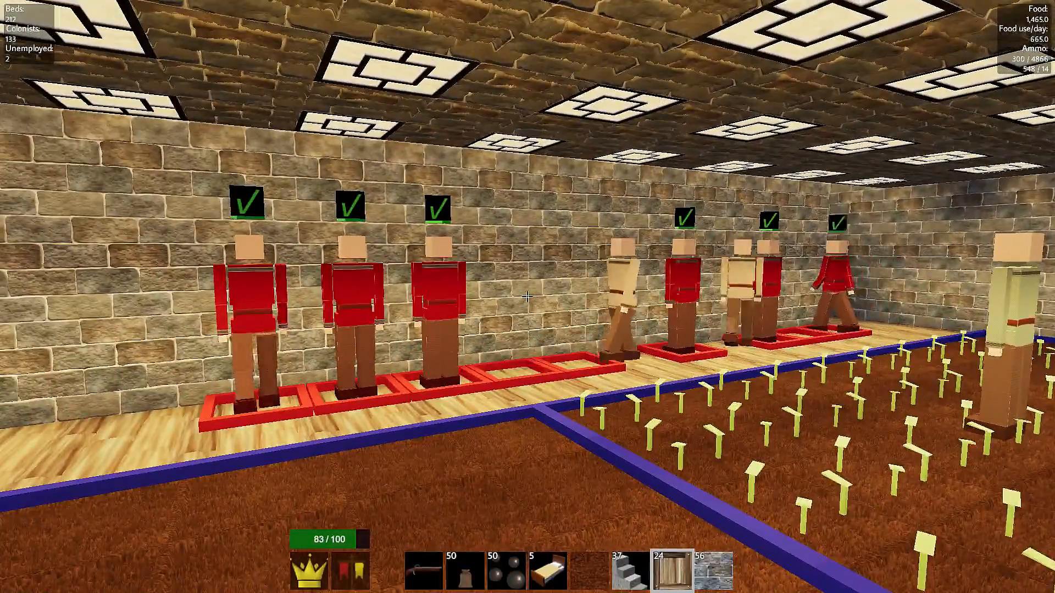
mouse_move(527, 297)
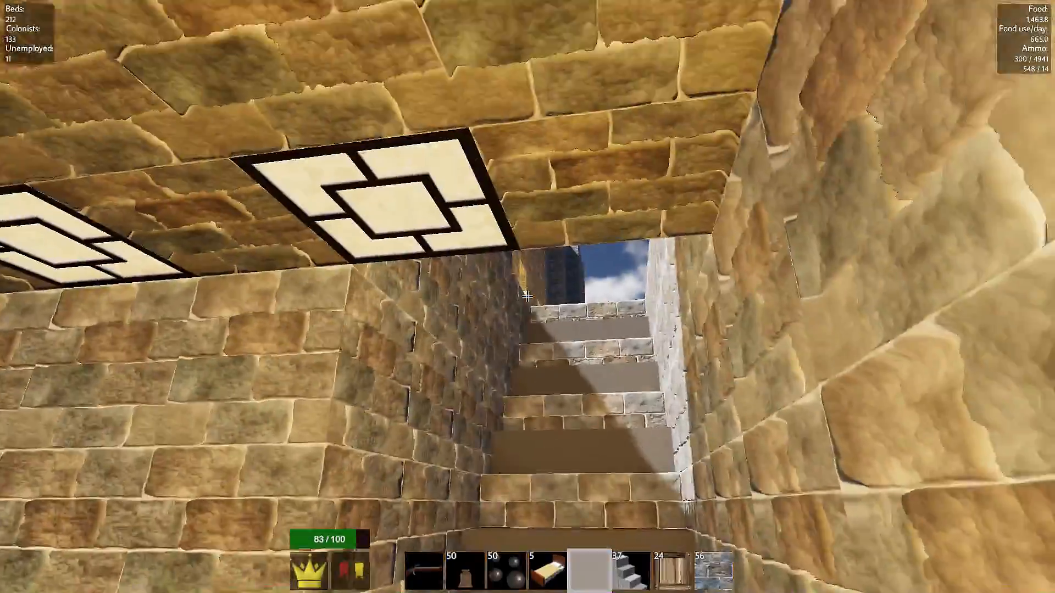
mouse_move(527, 296)
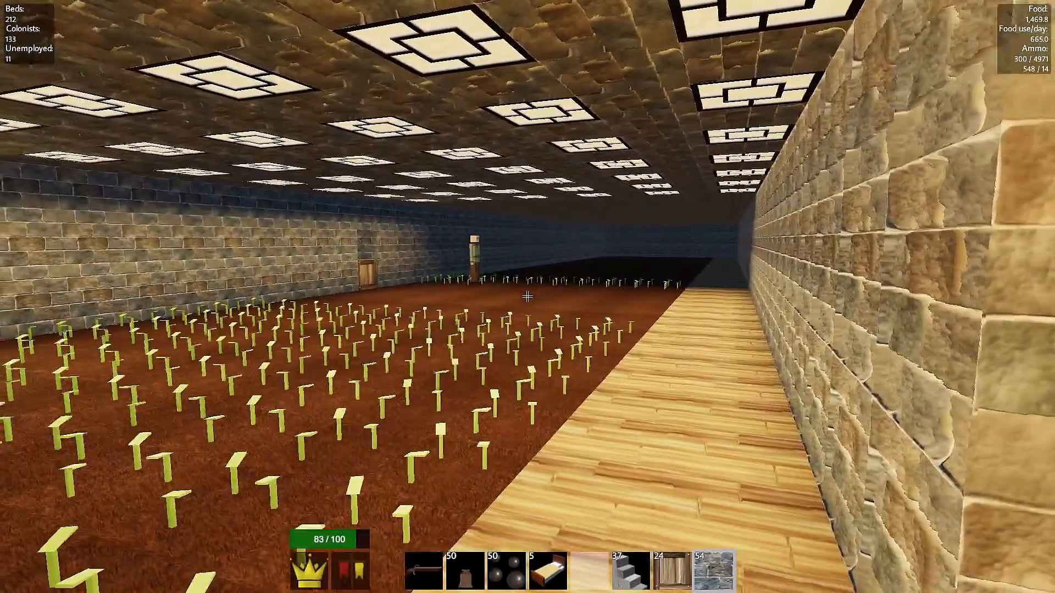
mouse_move(527, 297)
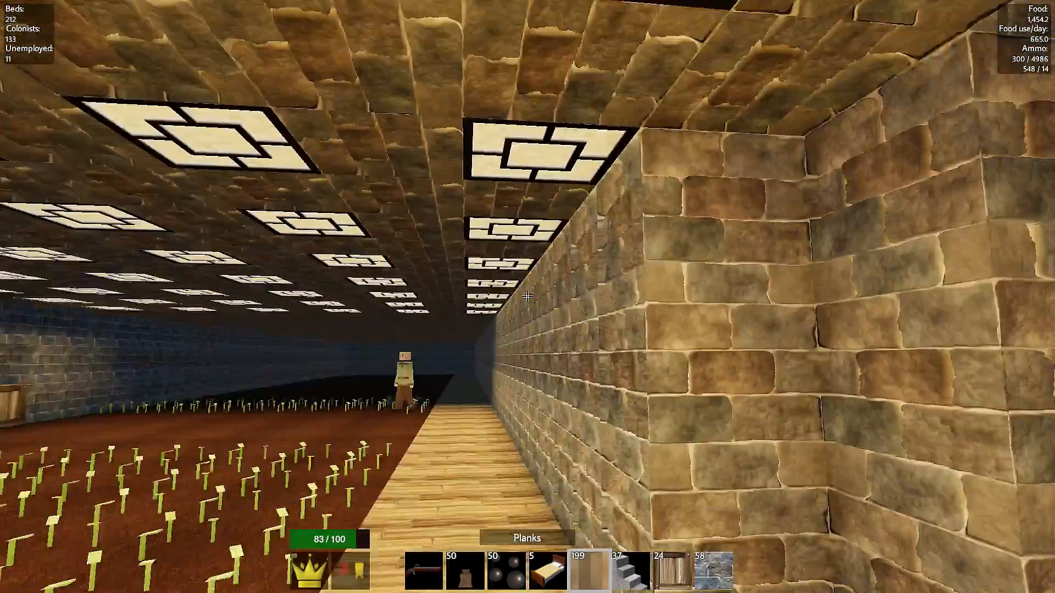
mouse_move(527, 297)
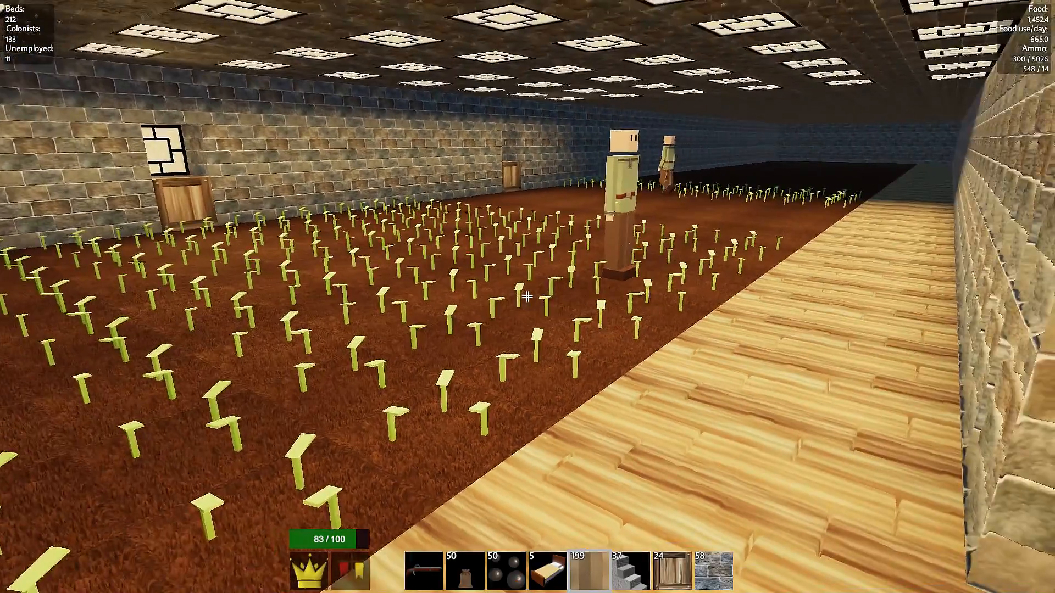
mouse_move(527, 297)
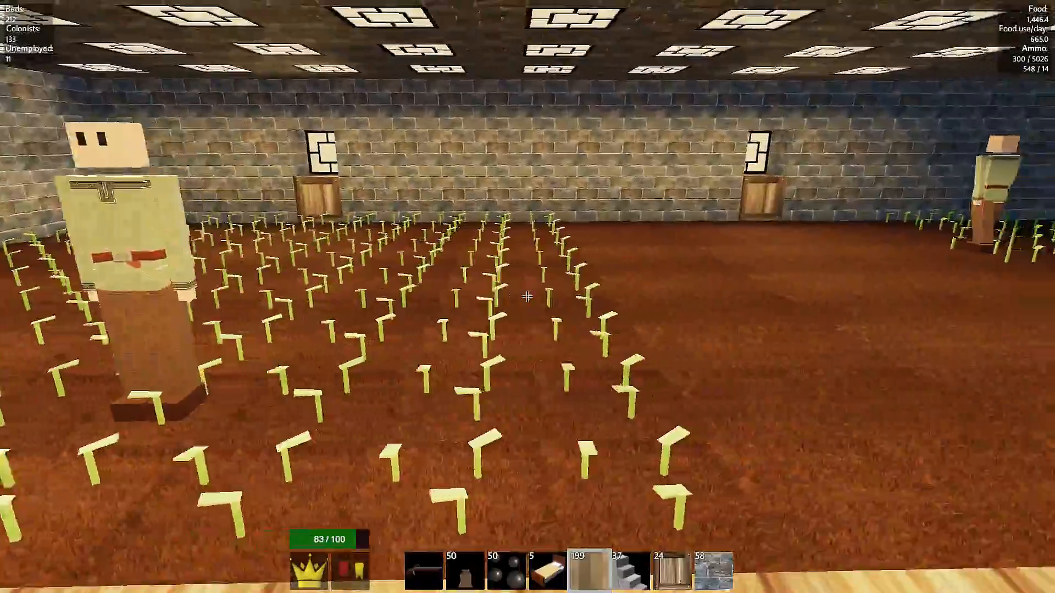
mouse_move(528, 297)
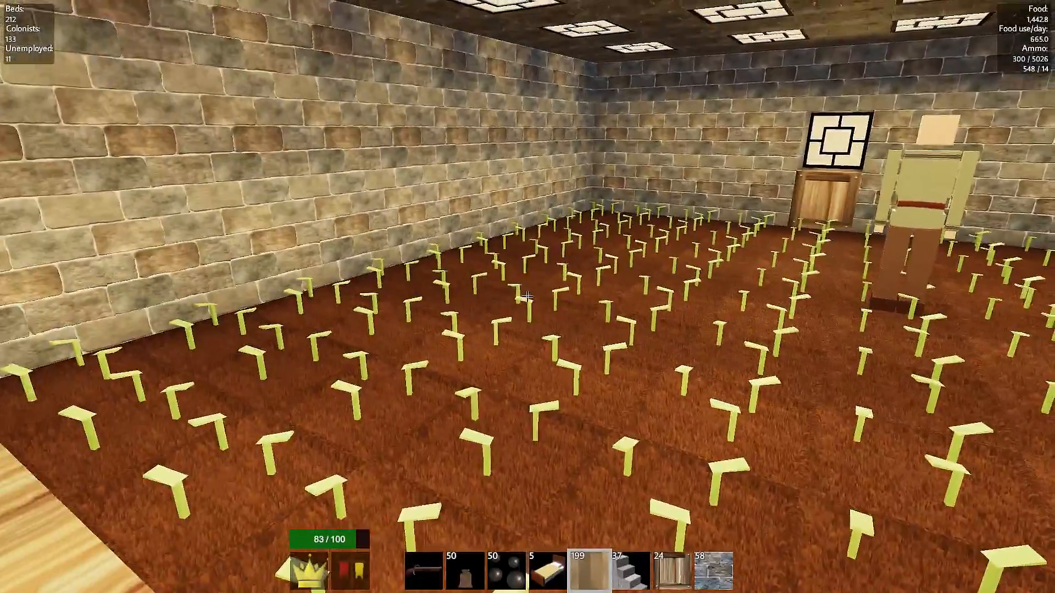
mouse_move(528, 290)
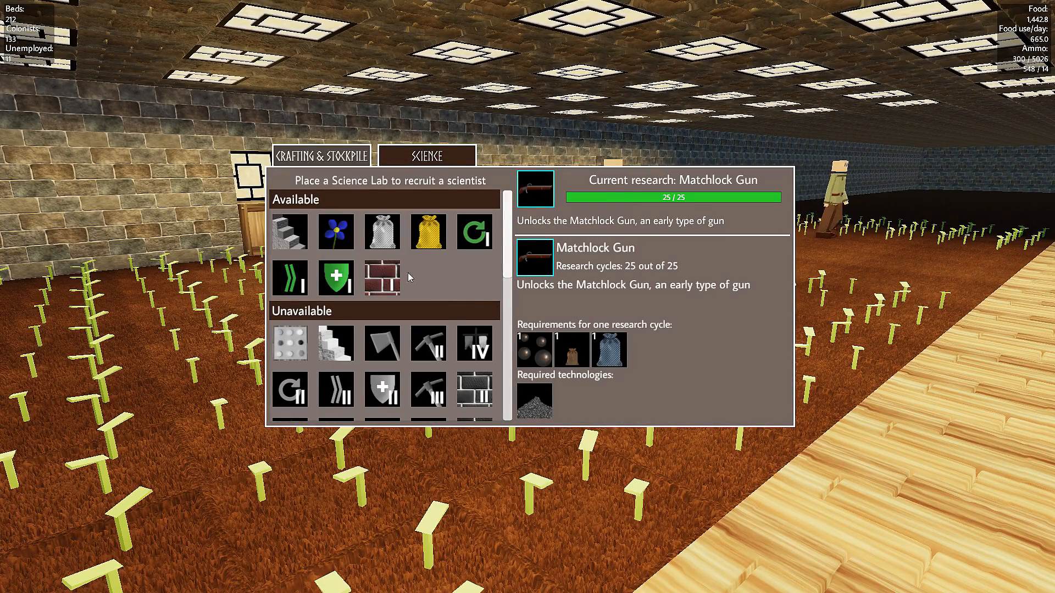
mouse_move(381, 278)
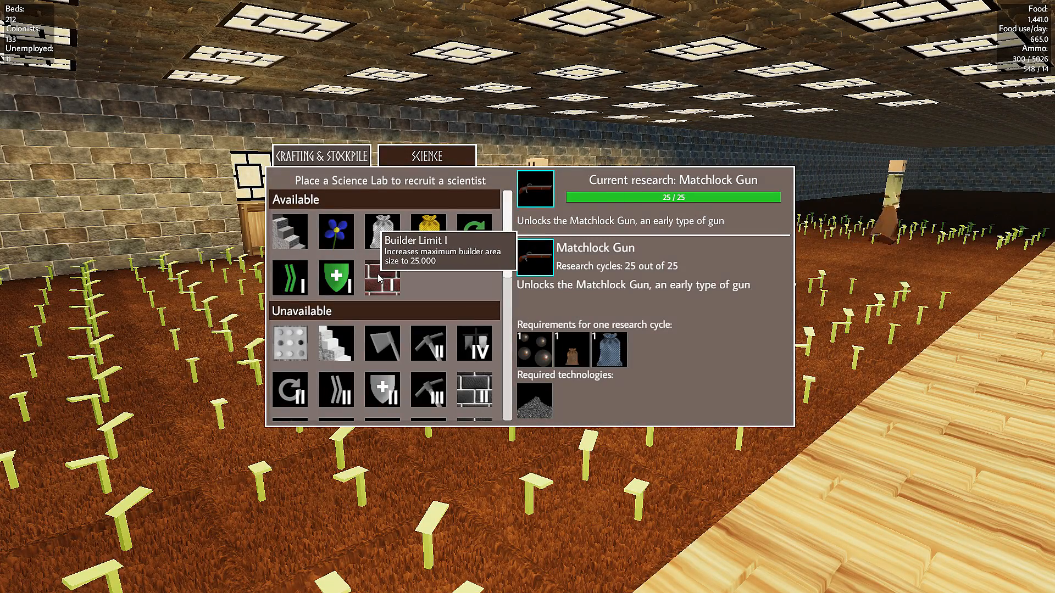
mouse_move(336, 278)
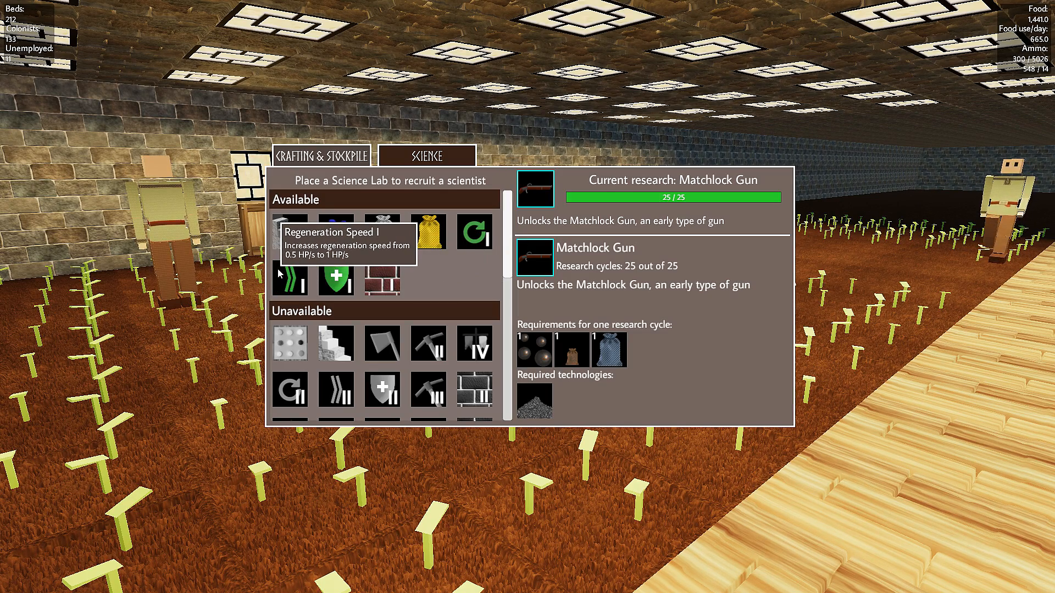
mouse_move(428, 231)
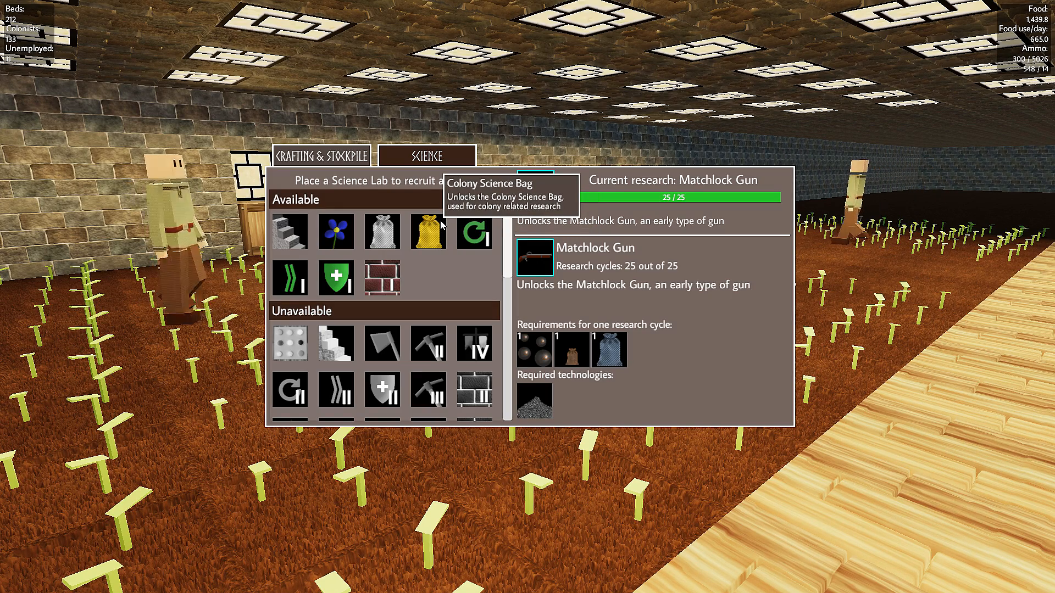
Step: Browse Colony Science Bag, then select Herb Farming to research
left_click(427, 232)
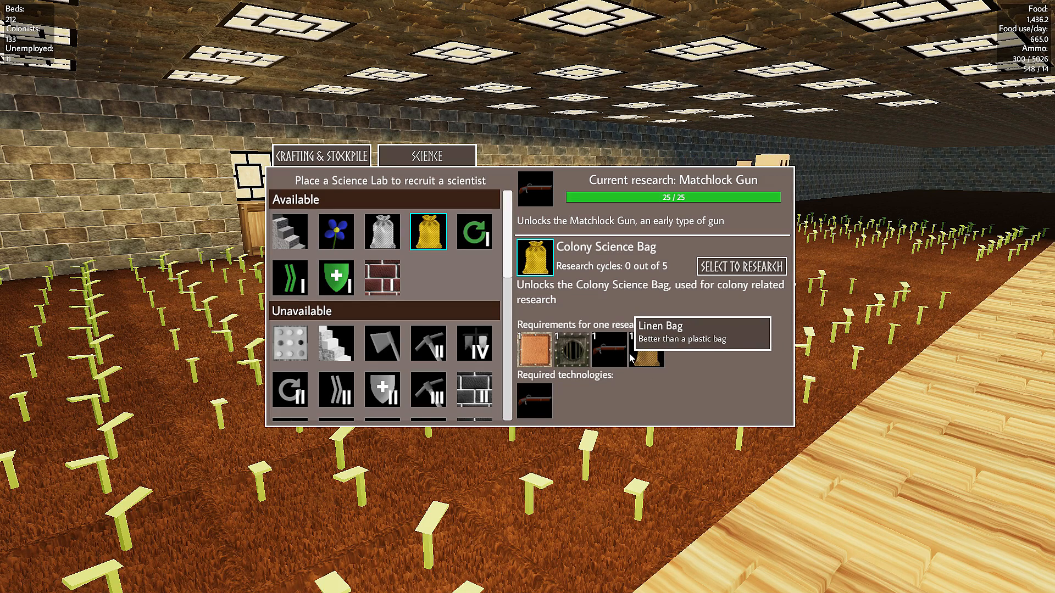
scroll("down", 3)
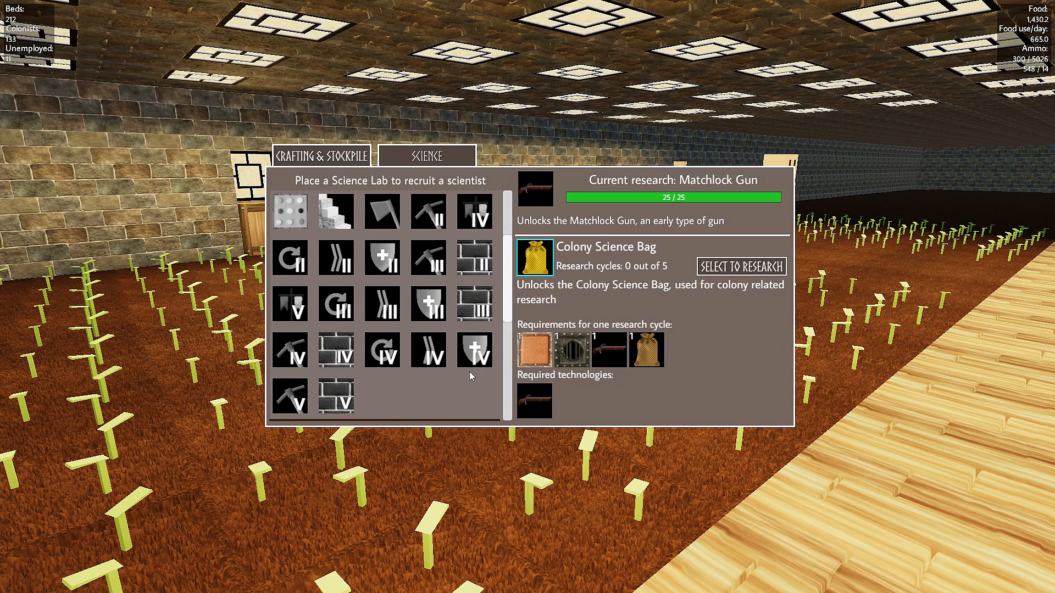
mouse_move(474, 349)
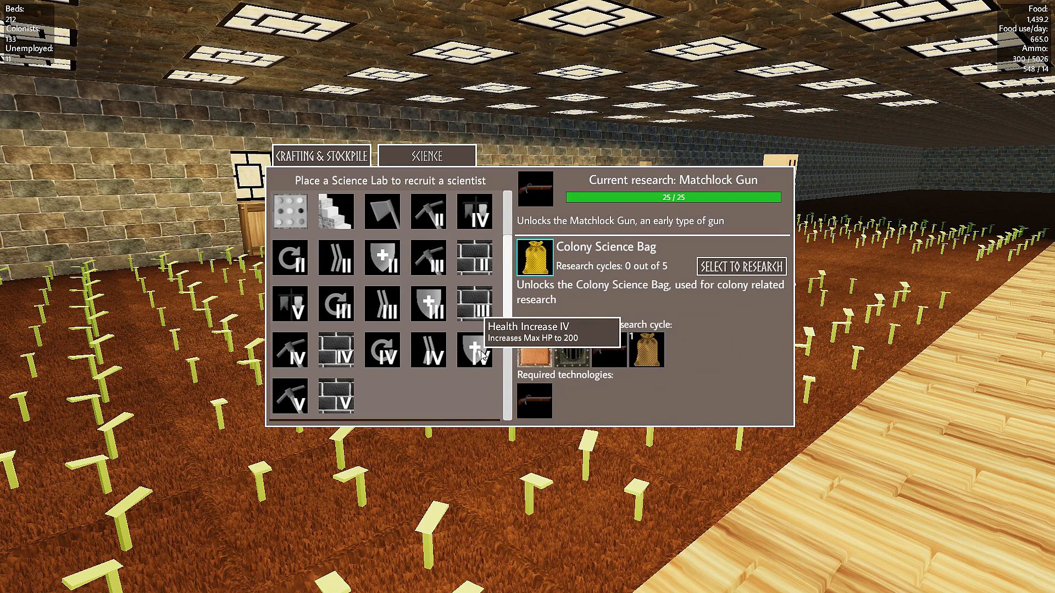
mouse_move(361, 342)
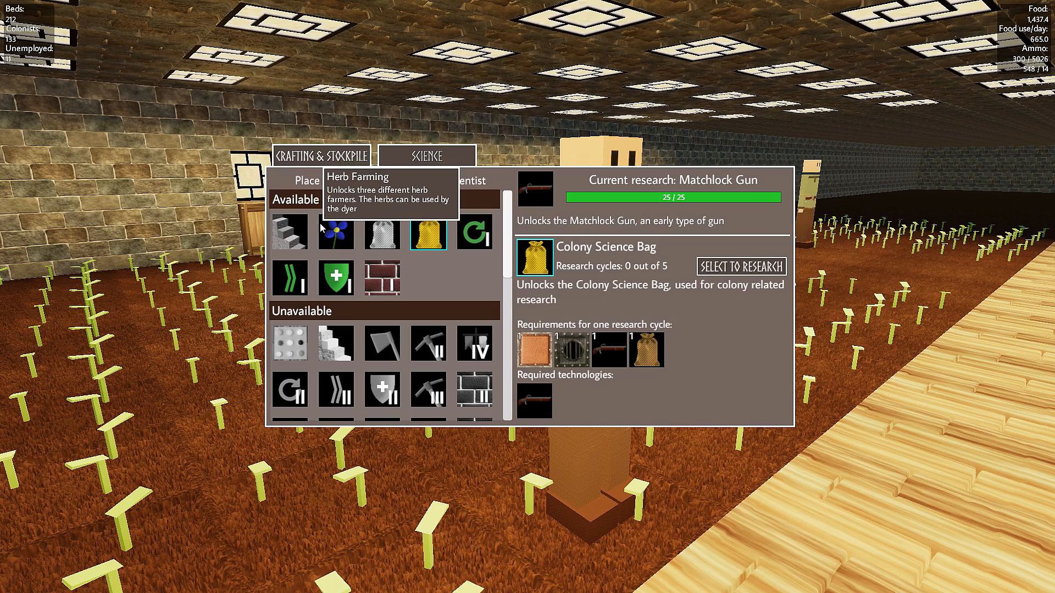
left_click(336, 232)
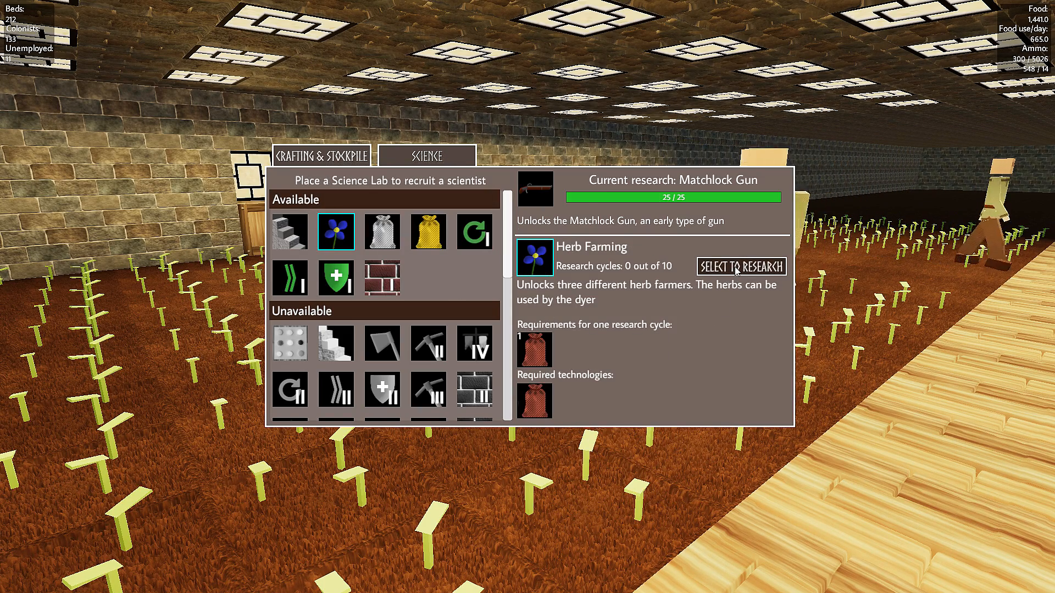
left_click(739, 266)
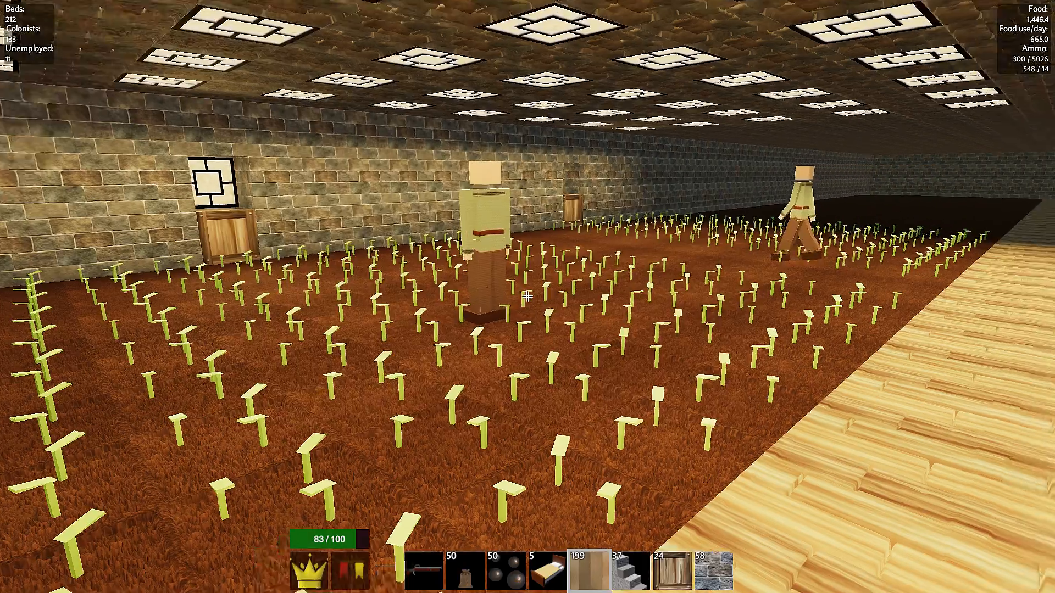
mouse_move(527, 297)
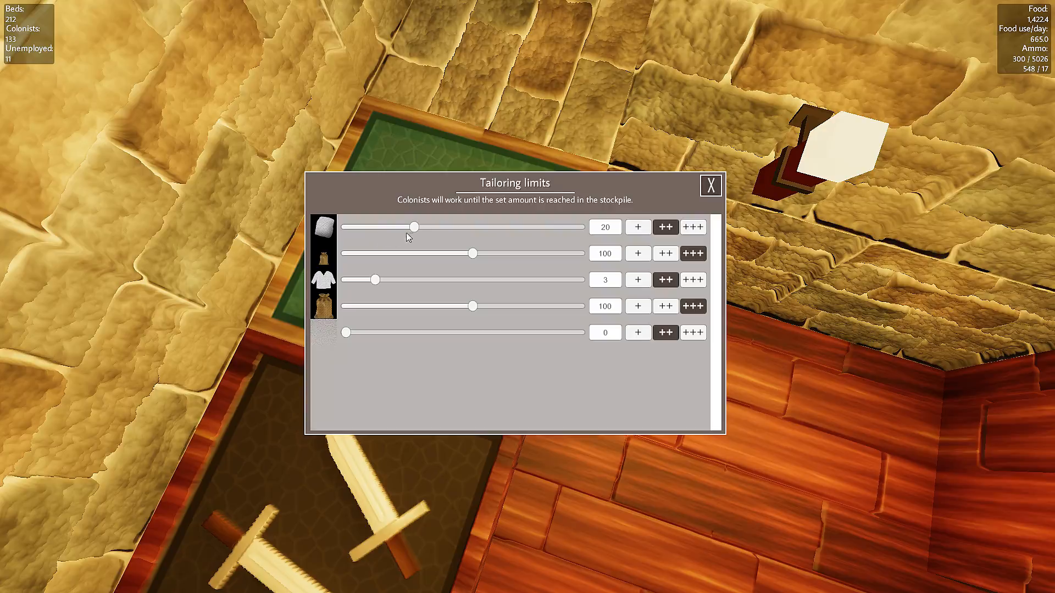
Step: Open the tailor shop's Tailoring limits window
left_click(709, 186)
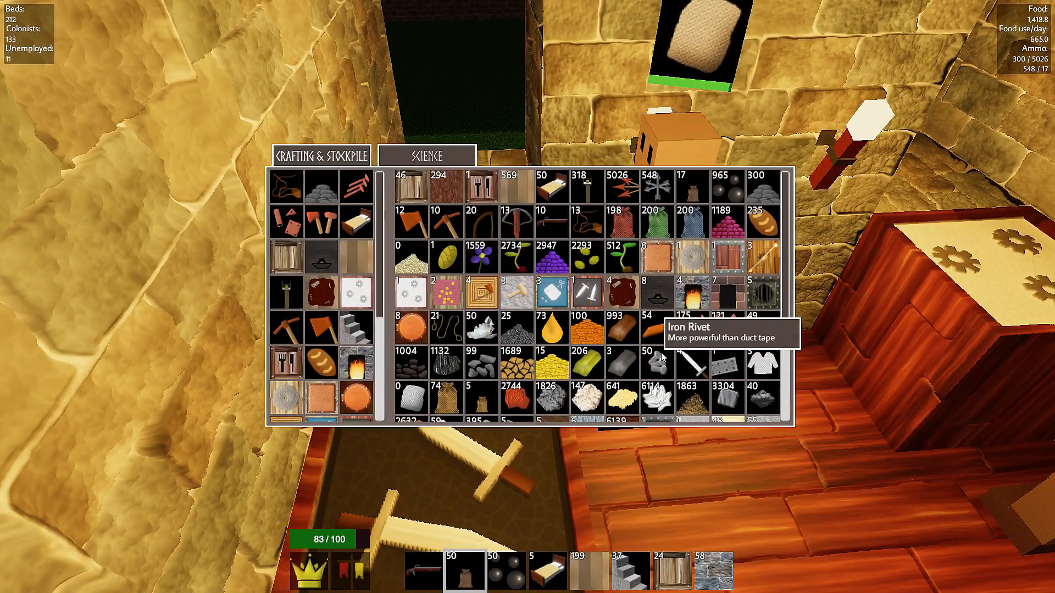
mouse_move(551, 329)
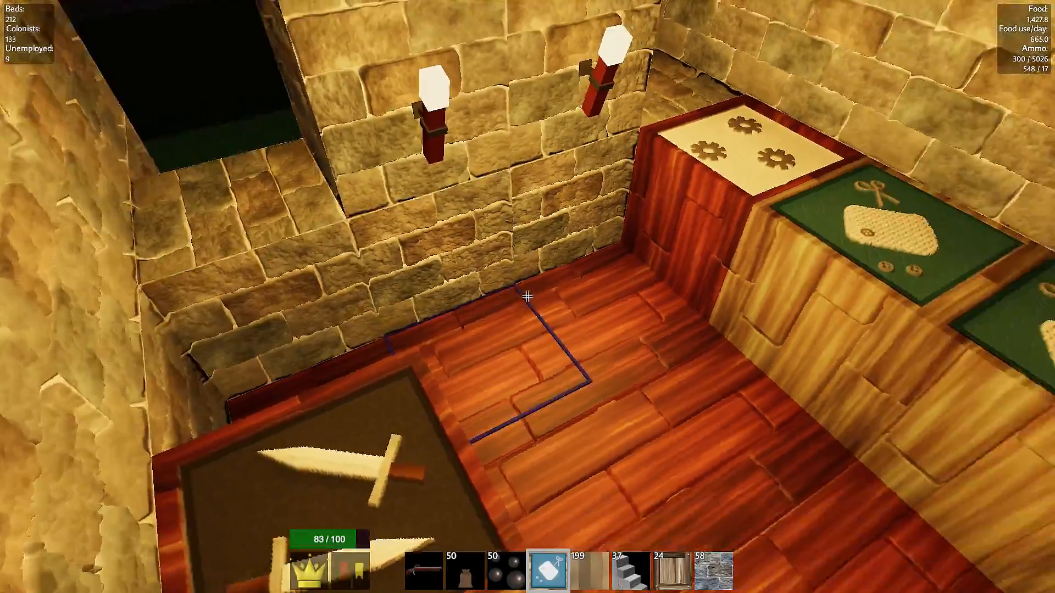
mouse_move(527, 296)
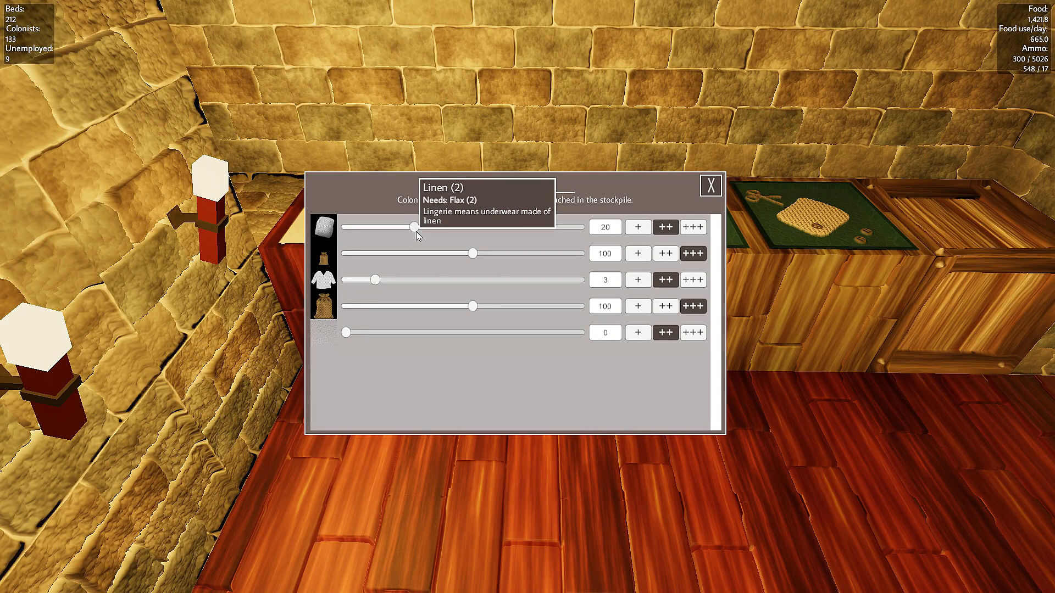
Step: Drag the Linen target up to 200 and close the tailoring limits
left_click_drag(413, 226, 471, 226)
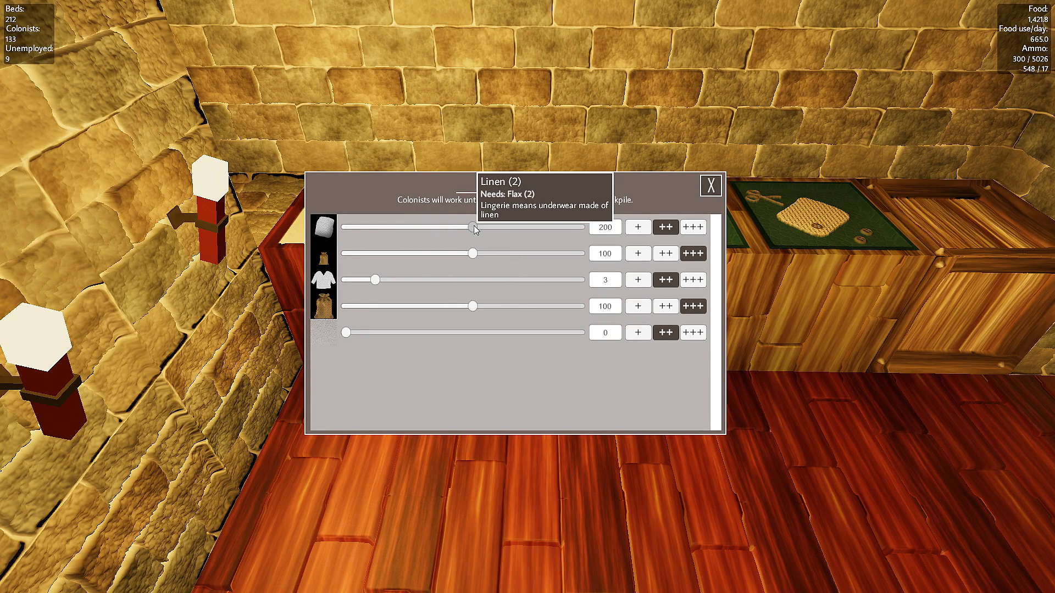
mouse_move(402, 323)
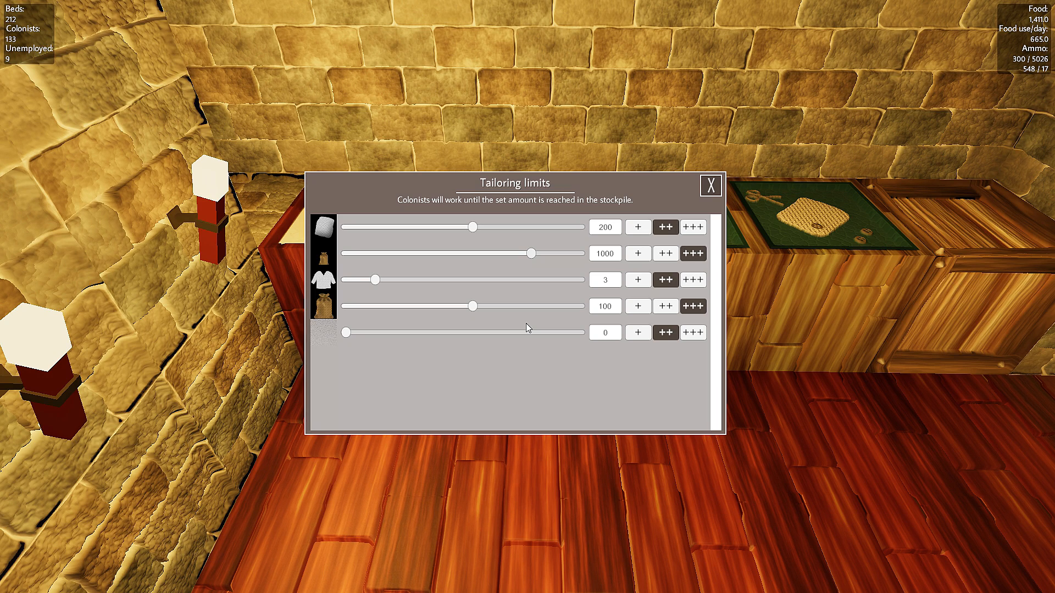
mouse_move(520, 326)
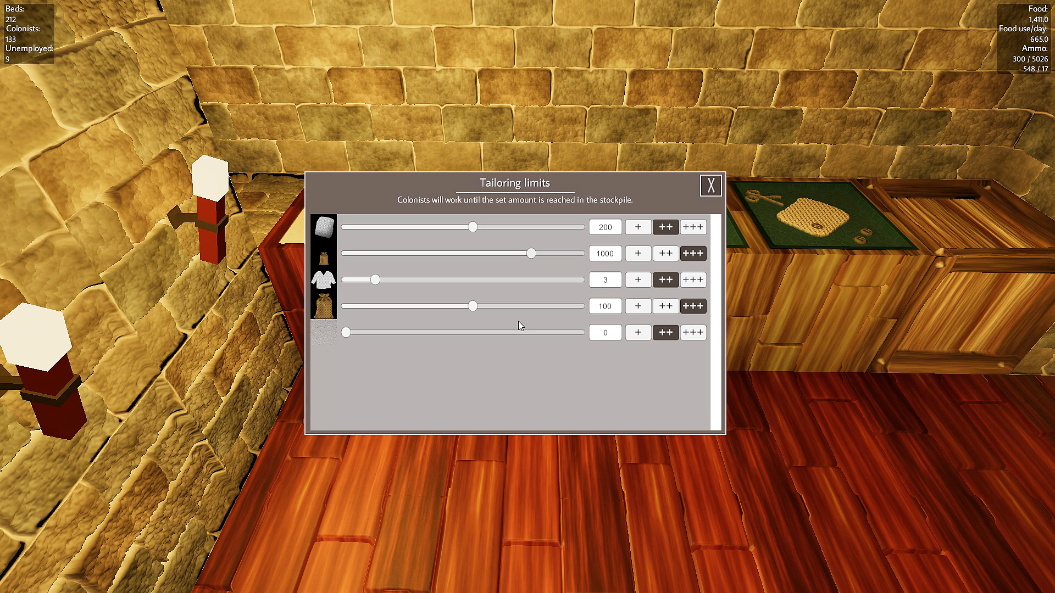
mouse_move(538, 327)
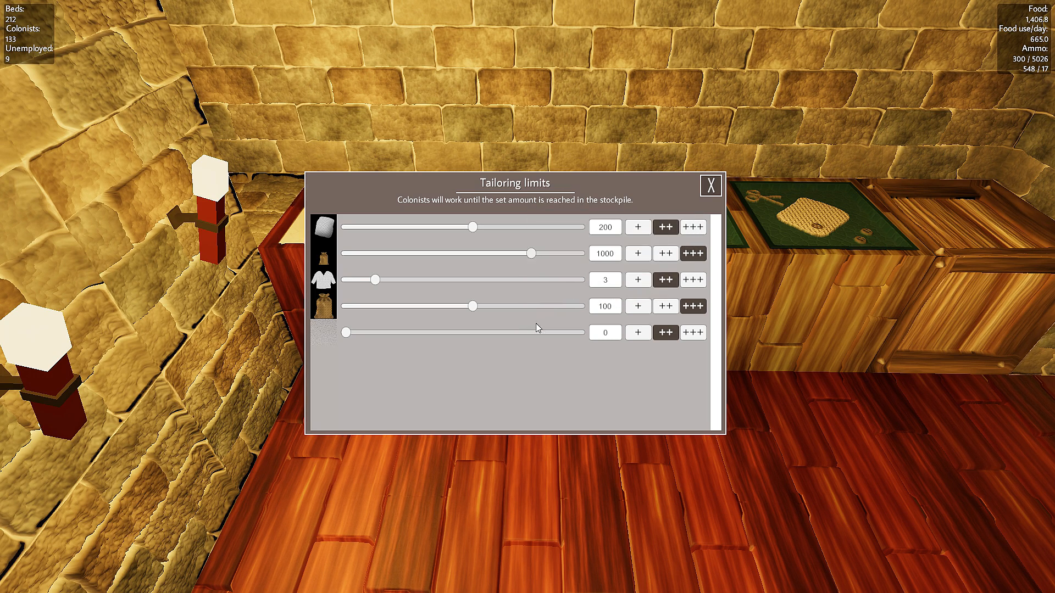
mouse_move(665, 227)
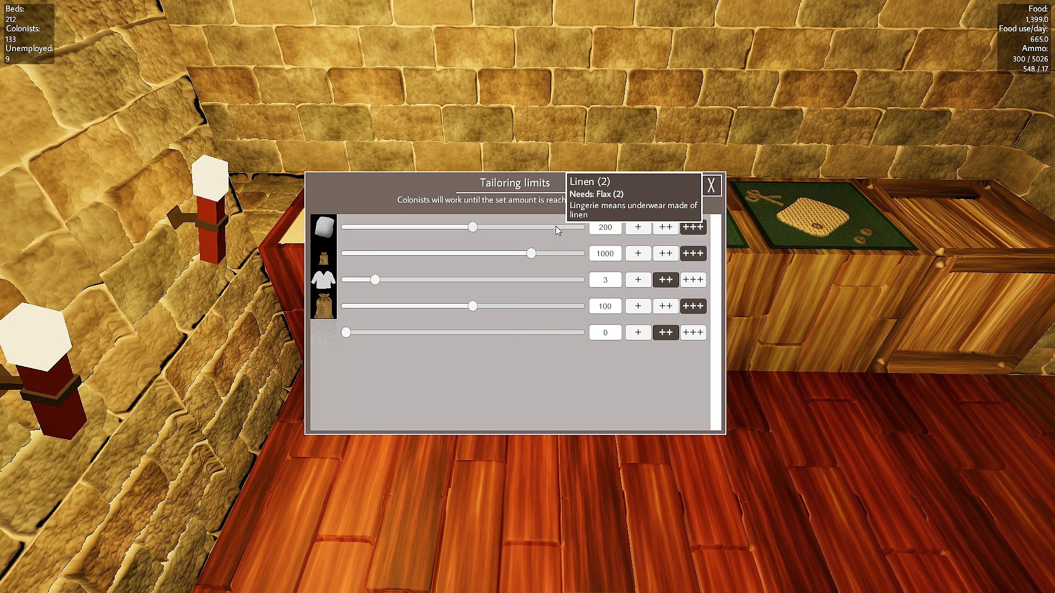
left_click(711, 185)
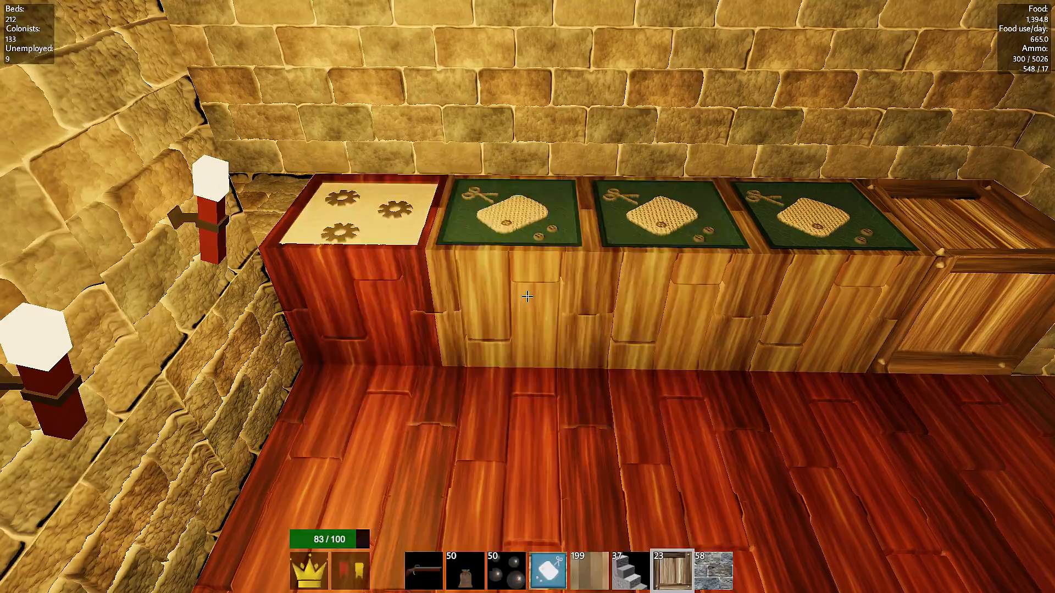
mouse_move(528, 296)
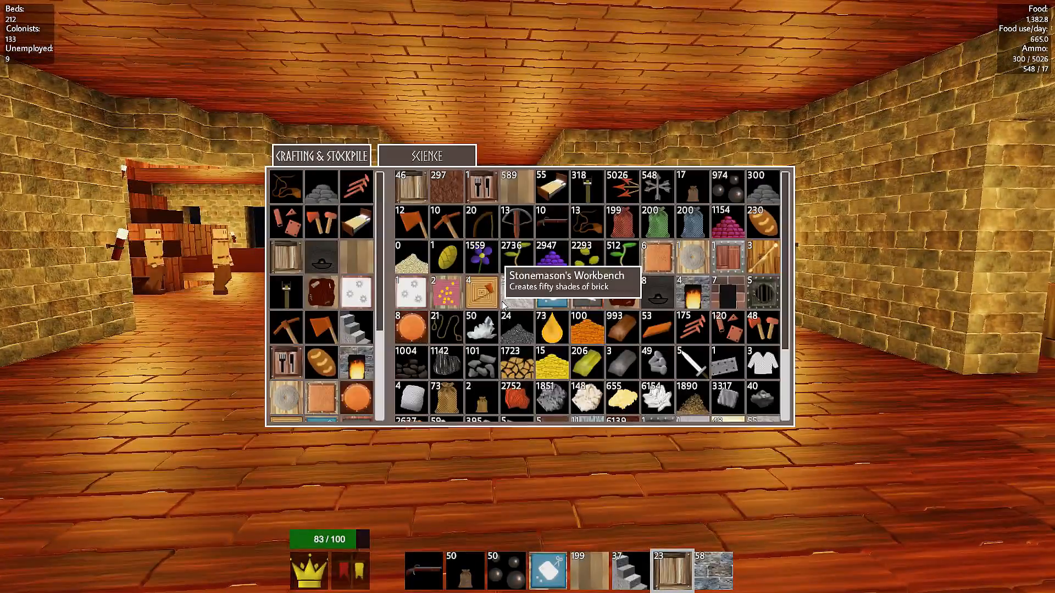
left_click(427, 155)
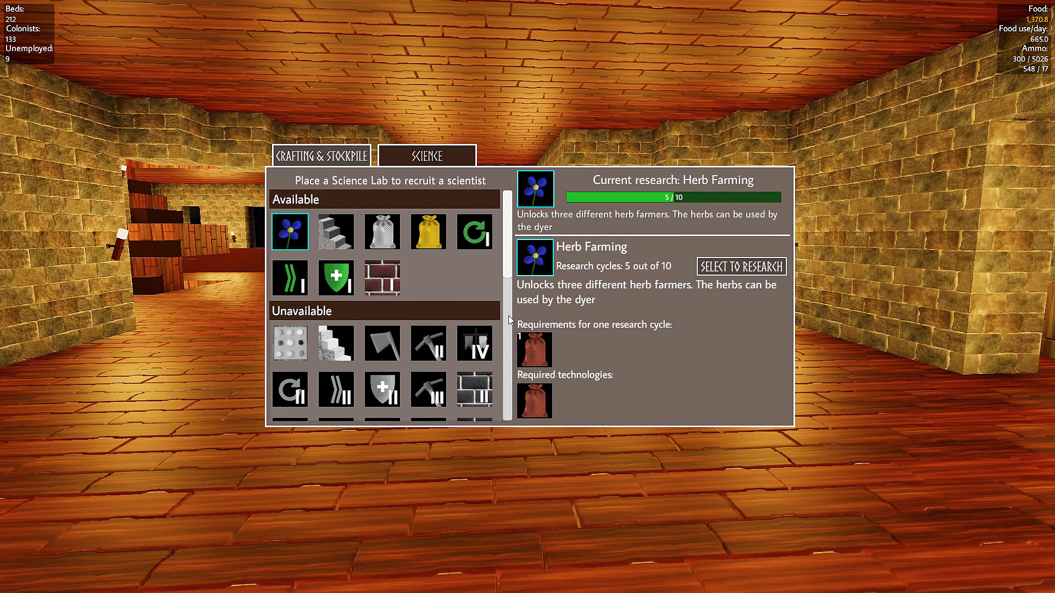
mouse_move(335, 278)
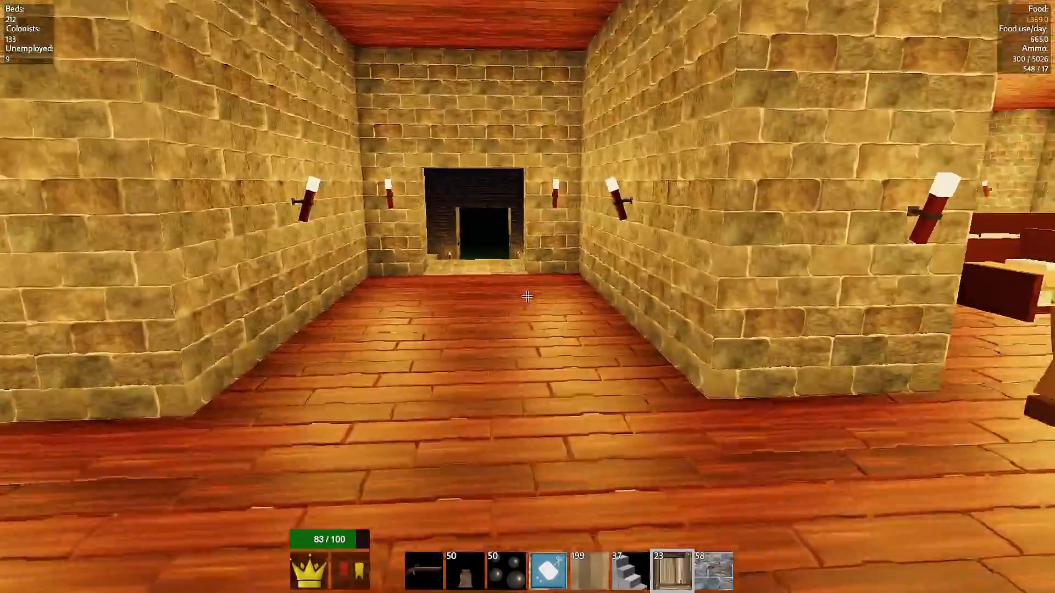
mouse_move(527, 296)
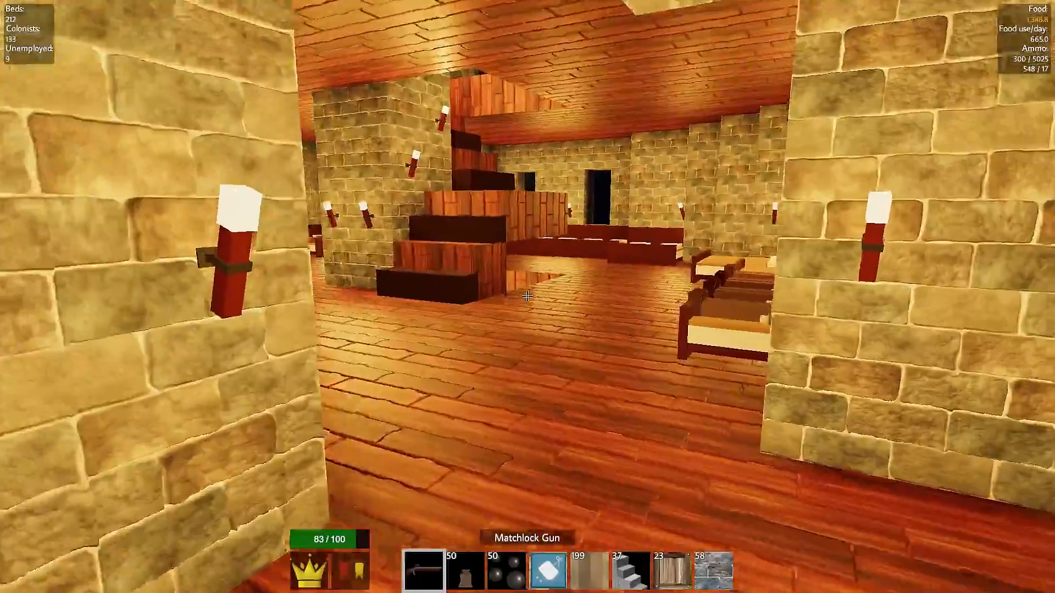
mouse_move(527, 296)
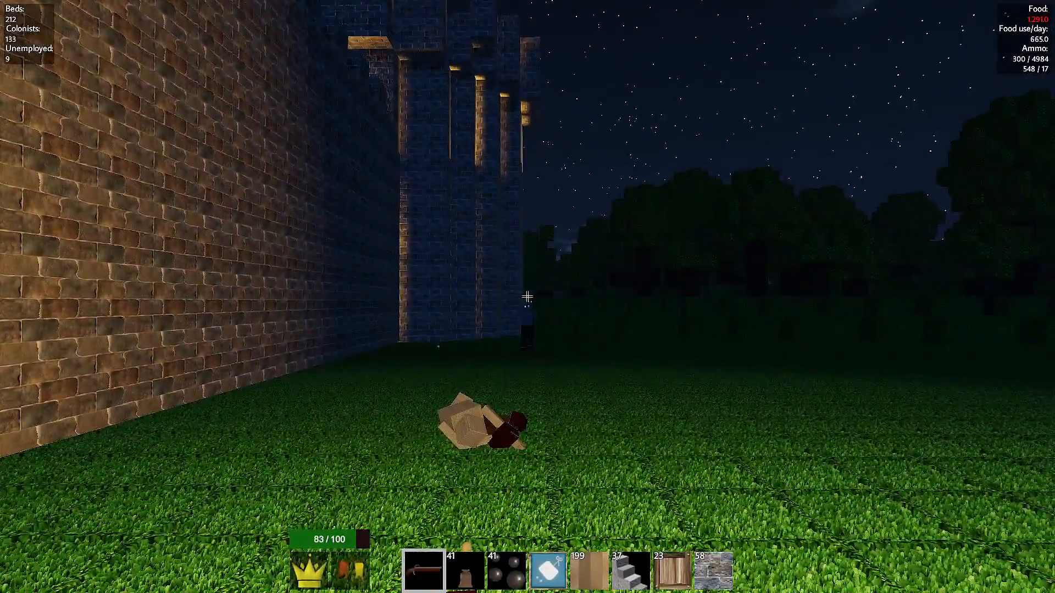
mouse_move(527, 297)
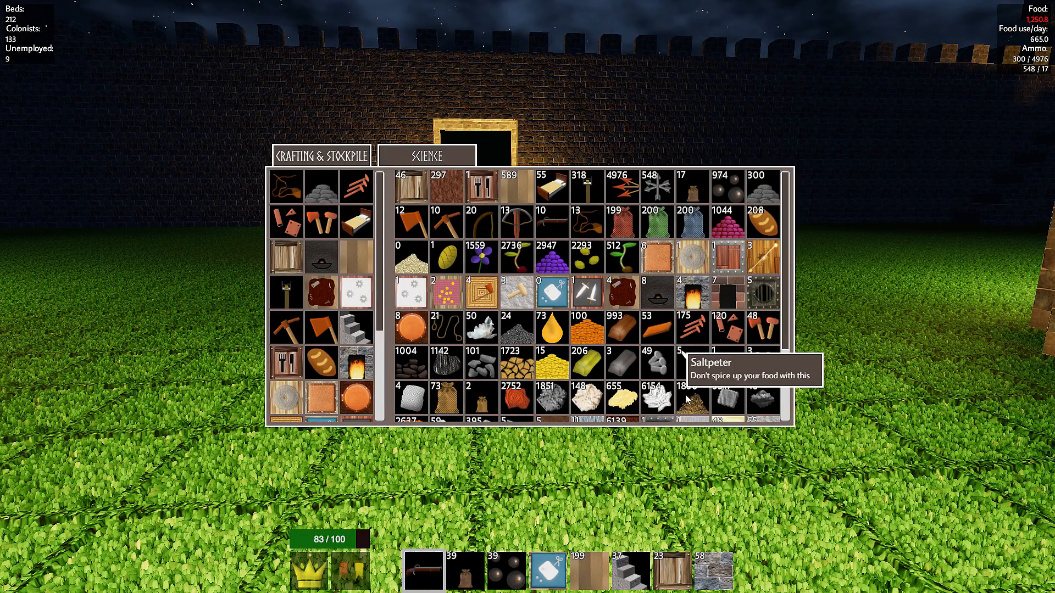
mouse_move(725, 222)
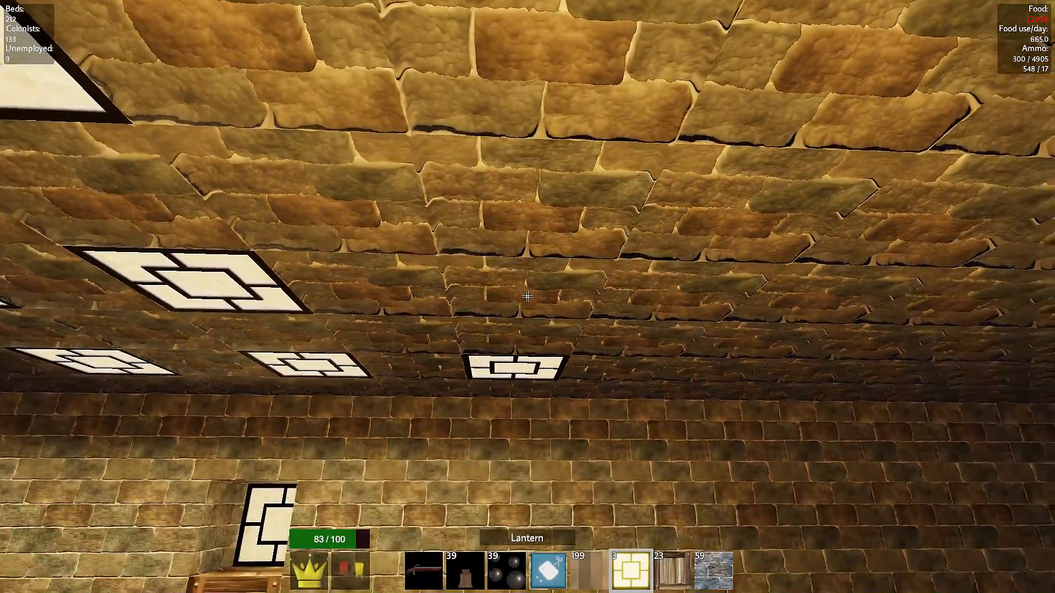
Step: Place a lantern on the wheat-hall ceiling
left_click(528, 297)
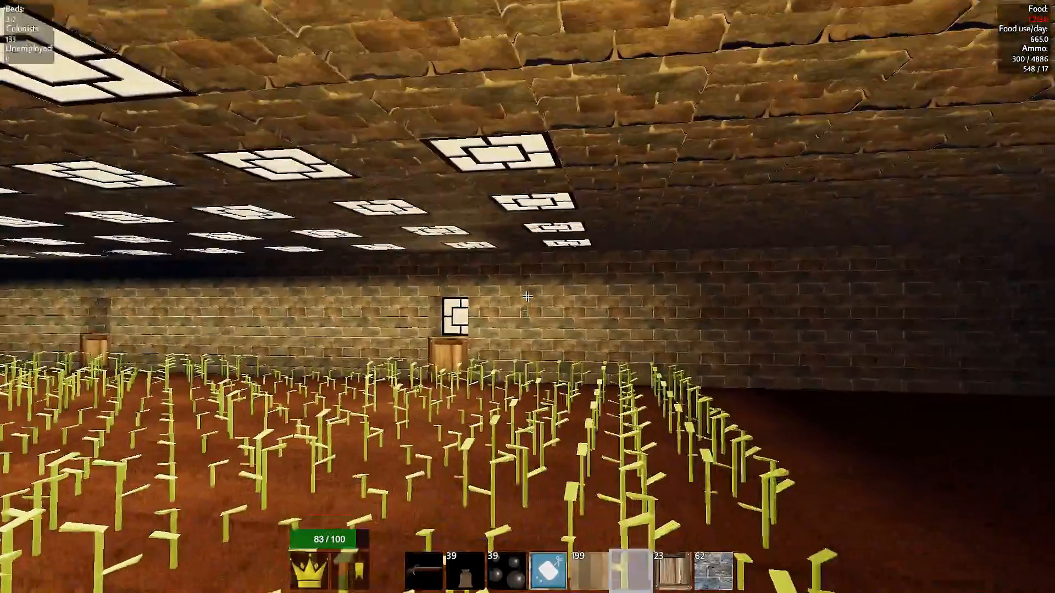
mouse_move(527, 294)
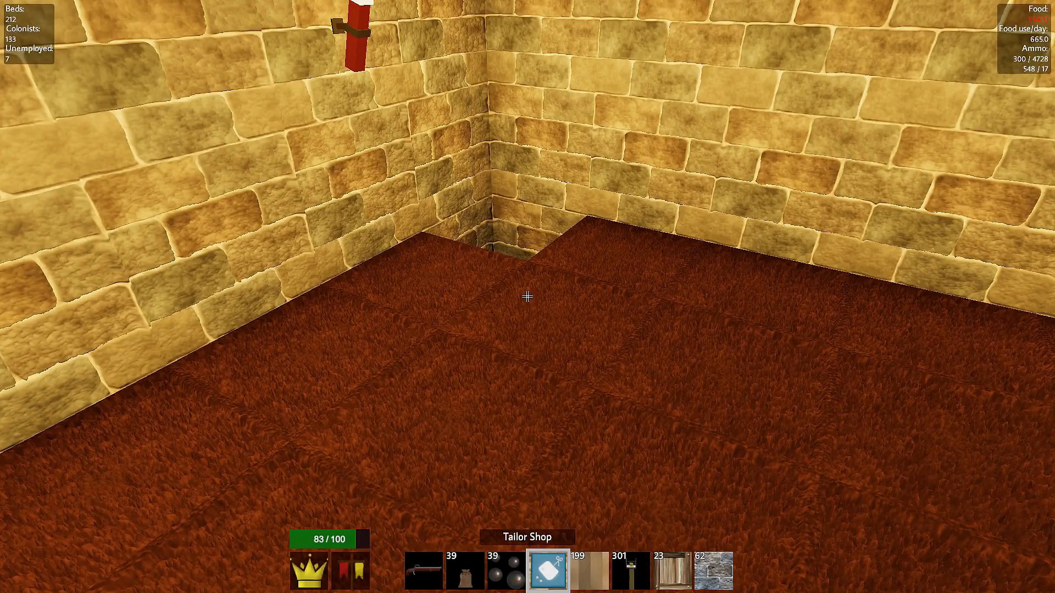
Step: Place a tailor shop in the corner, a crate by the wall, and a wooden door
left_click(546, 570)
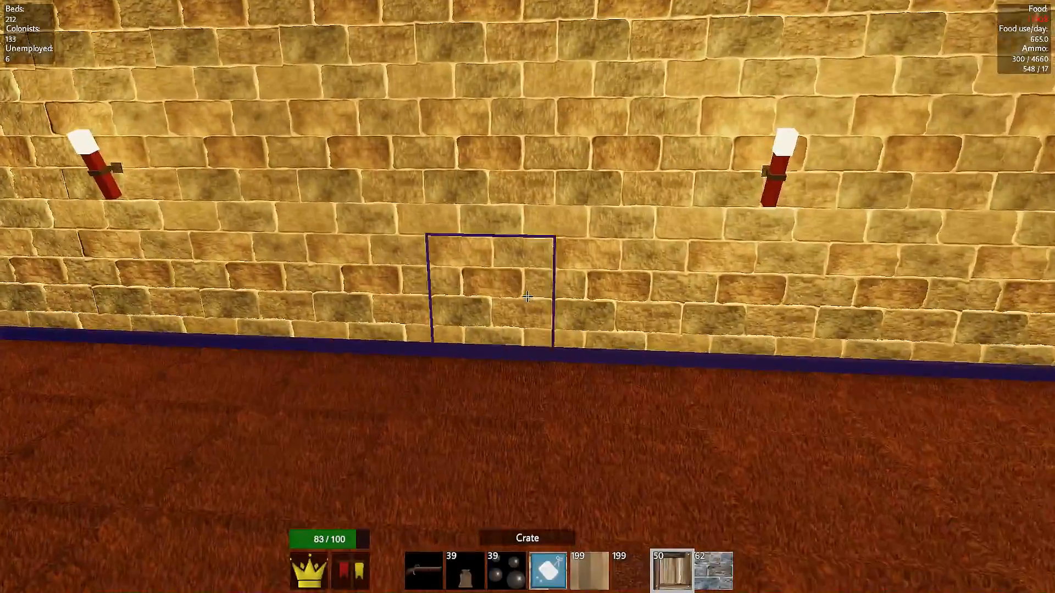
left_click(527, 297)
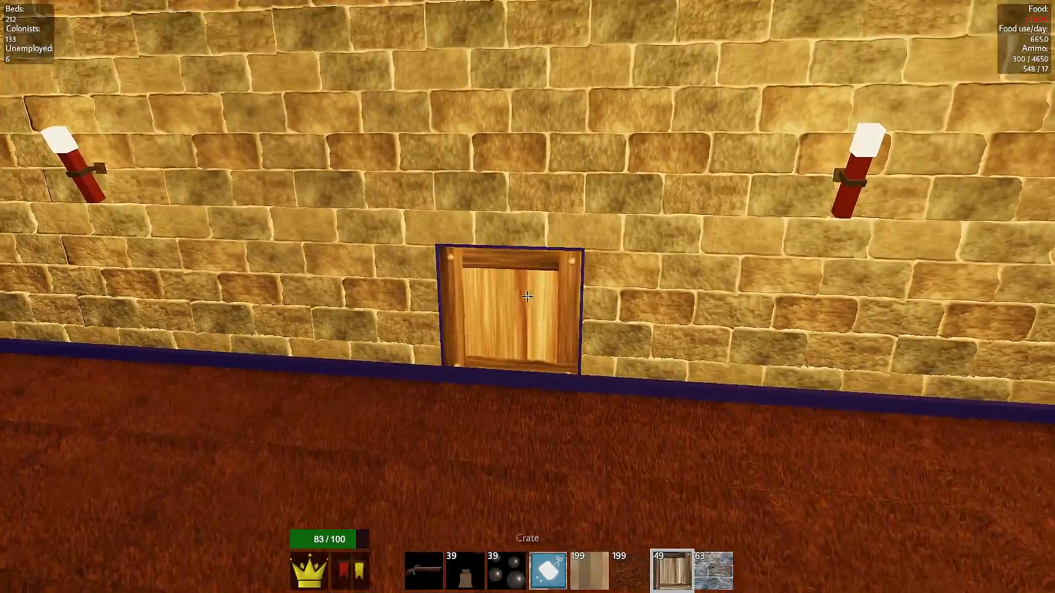
mouse_move(527, 296)
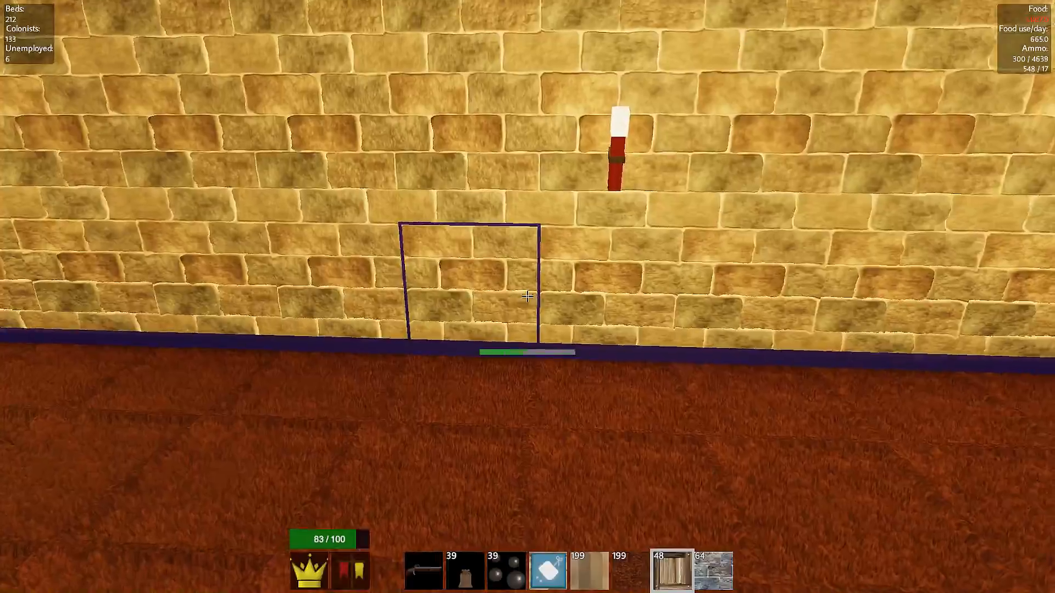
left_click(527, 296)
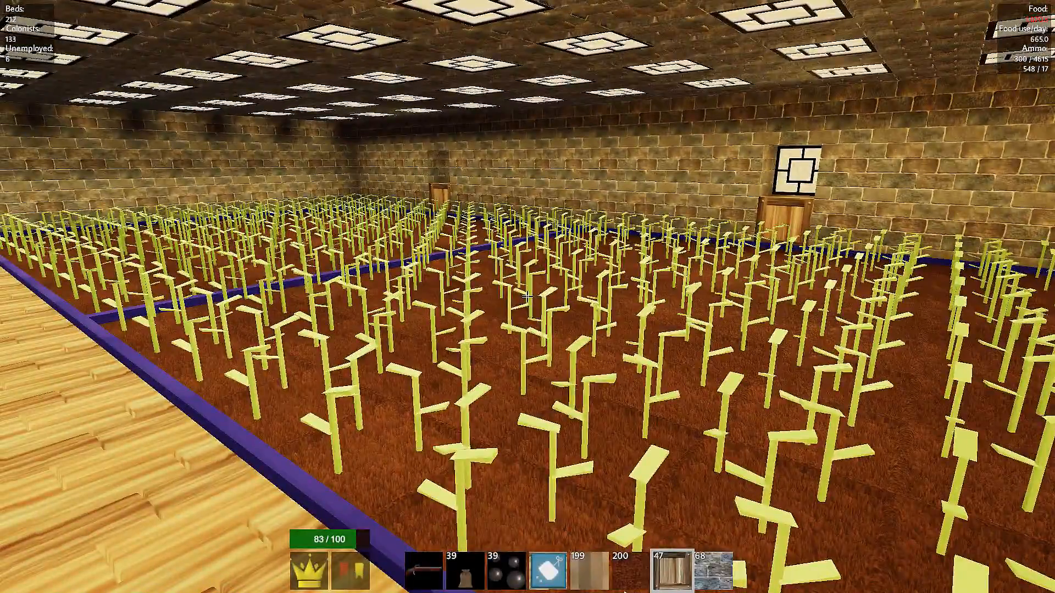
mouse_move(528, 296)
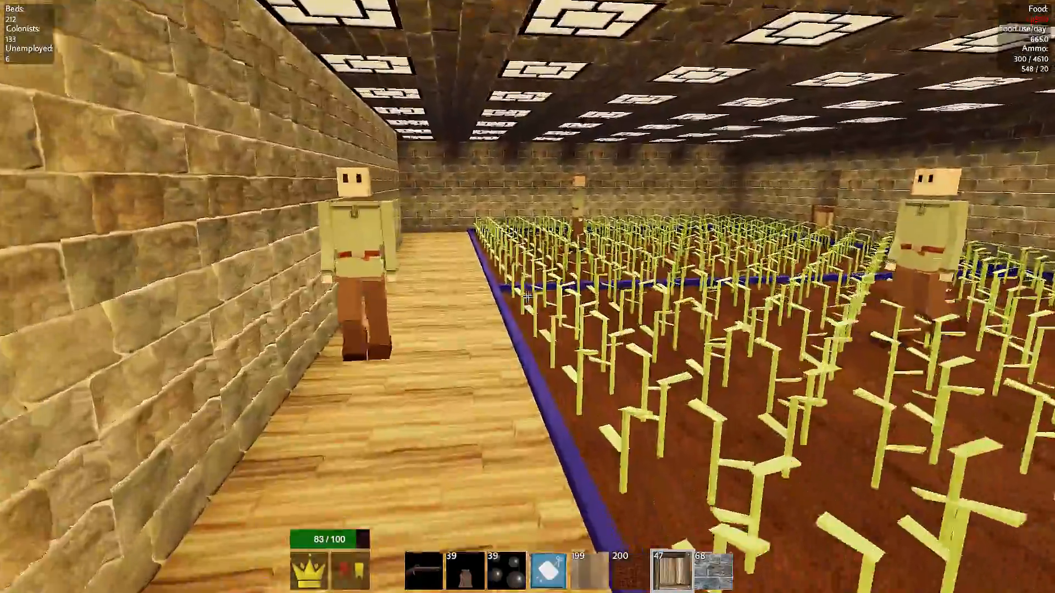
mouse_move(528, 296)
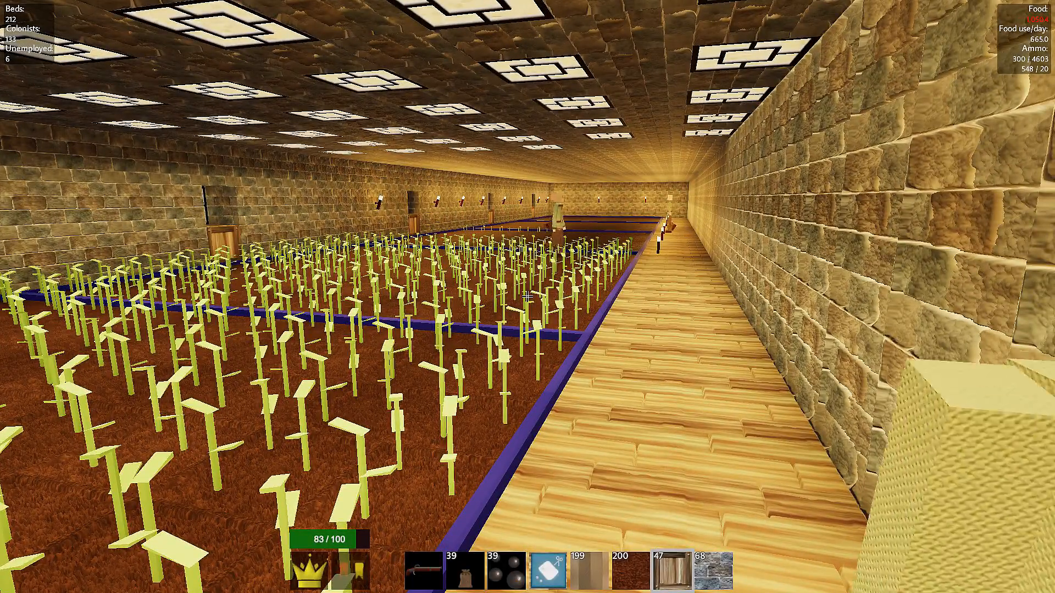
mouse_move(527, 296)
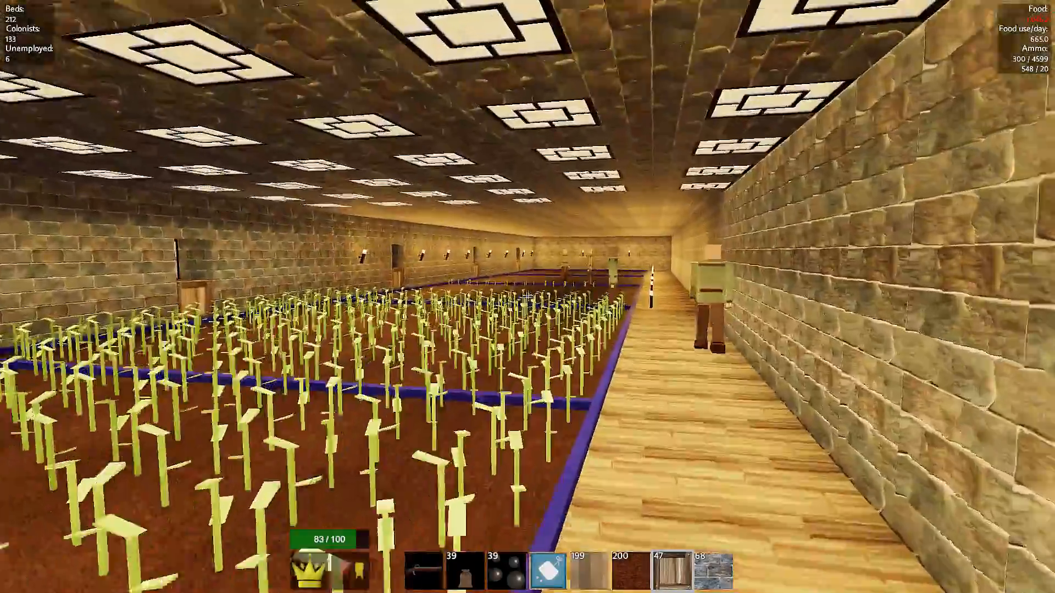
mouse_move(527, 296)
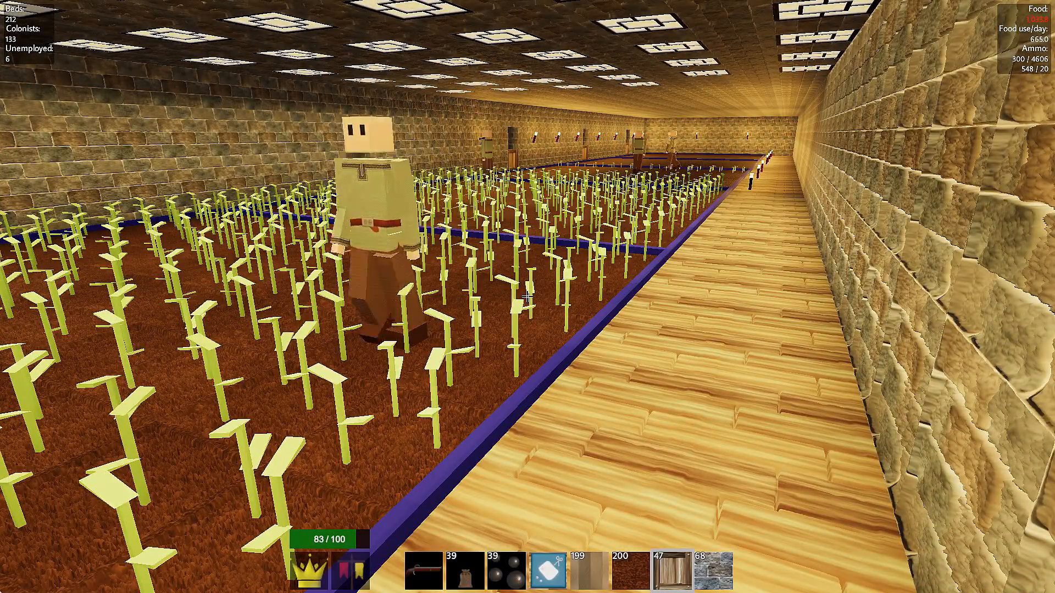
mouse_move(528, 297)
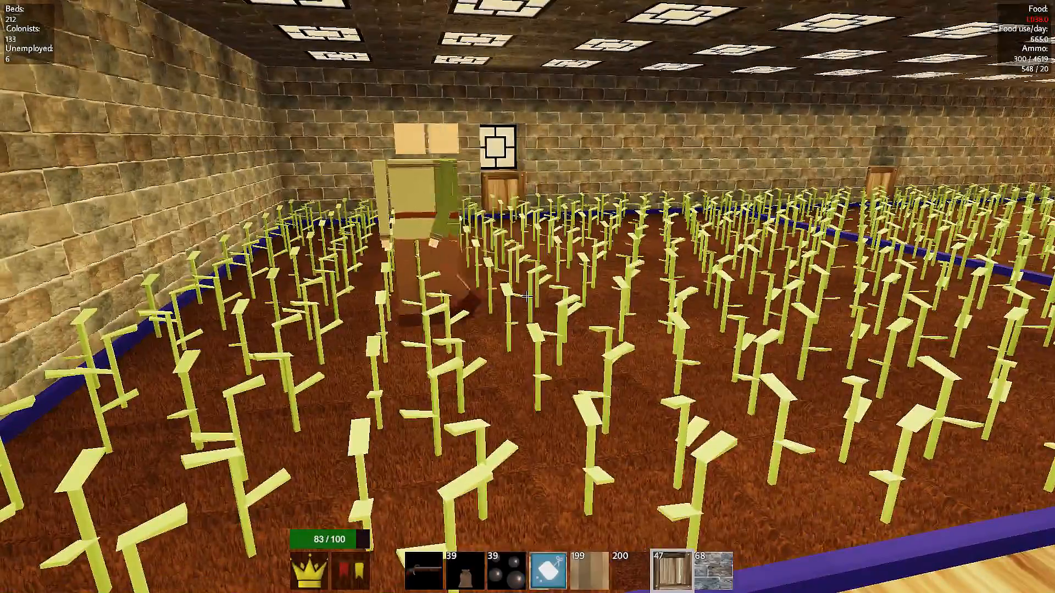
mouse_move(527, 297)
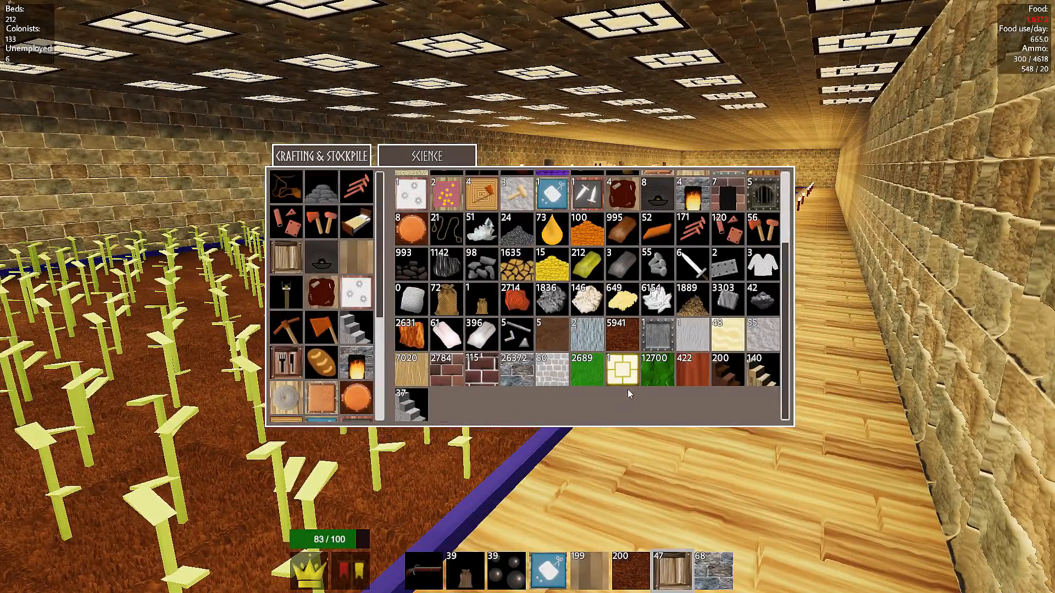
mouse_move(622, 266)
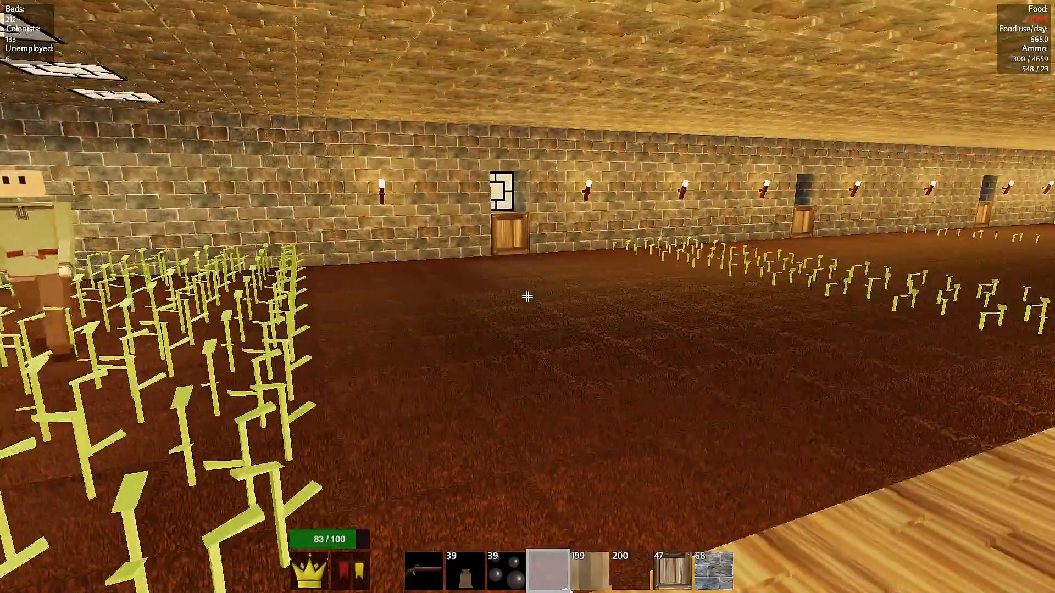
mouse_move(527, 297)
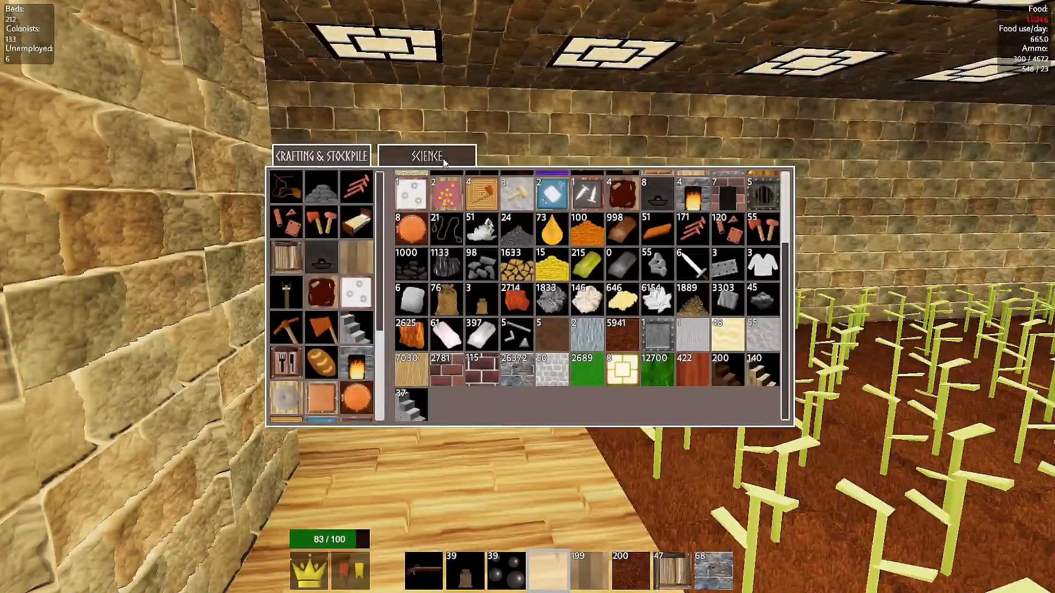
Step: View the Science overview with Herb Farming at 8/10 and scroll through upcoming technologies
left_click(426, 156)
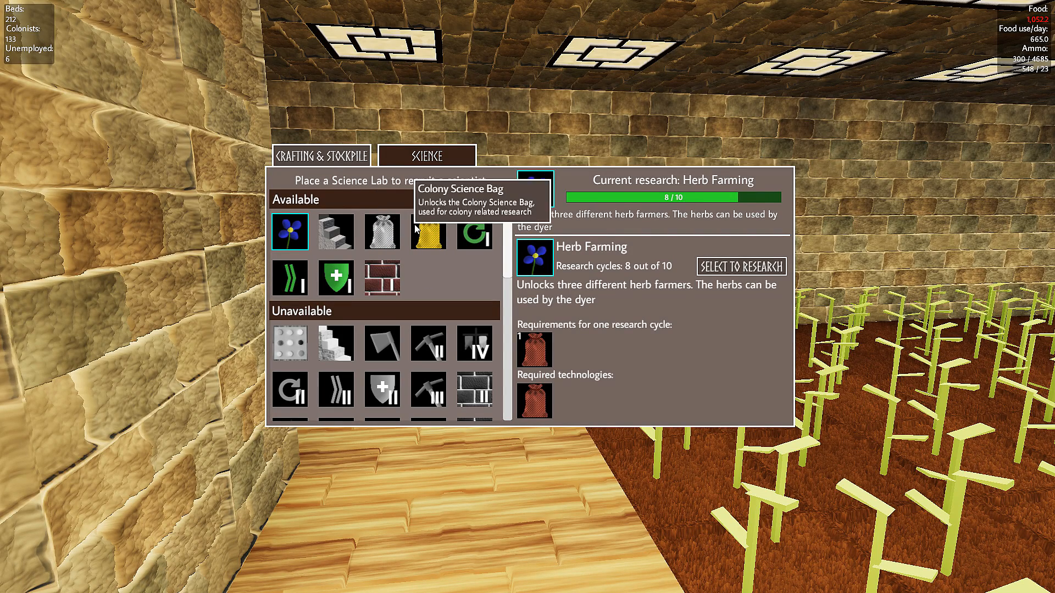
scroll("down", 3)
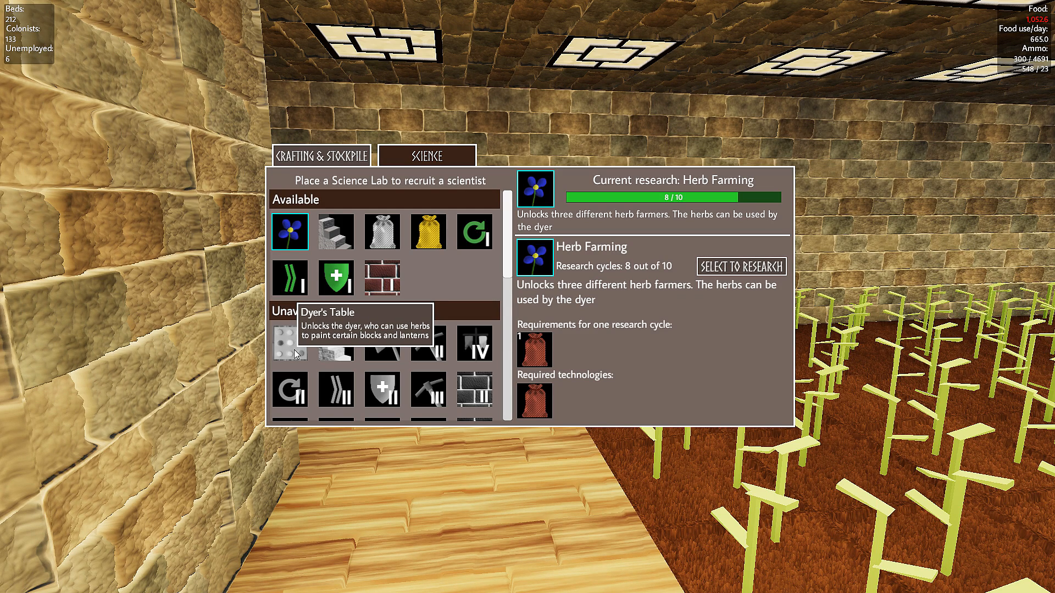
mouse_move(335, 343)
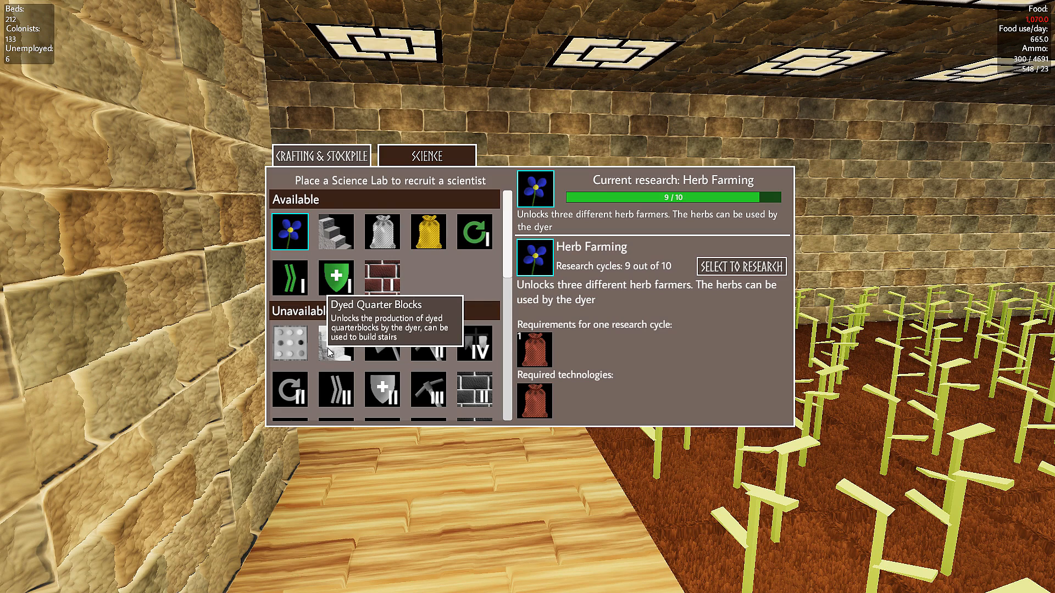
mouse_move(475, 342)
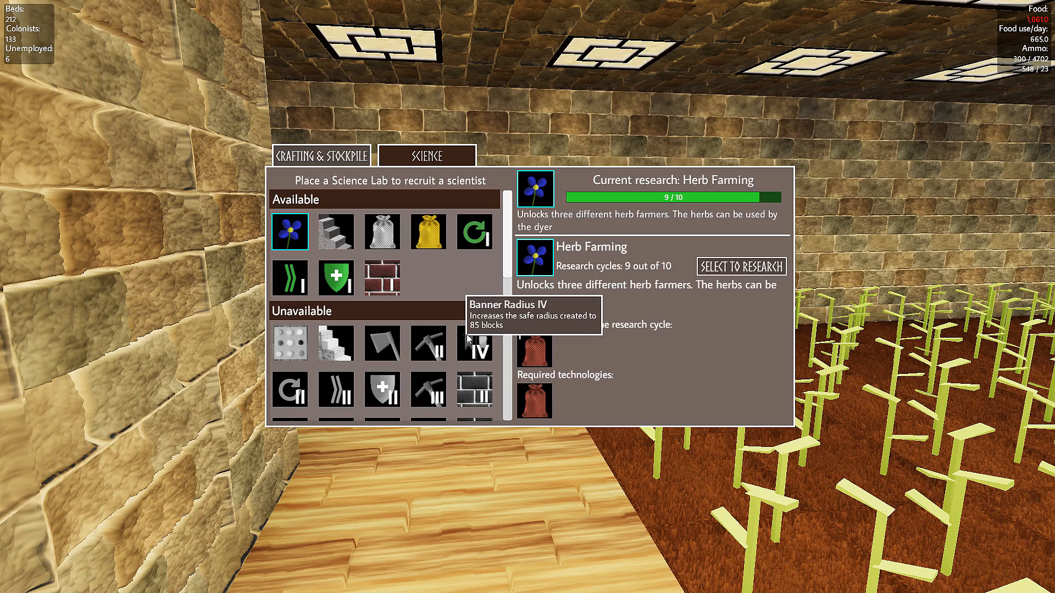
mouse_move(640, 208)
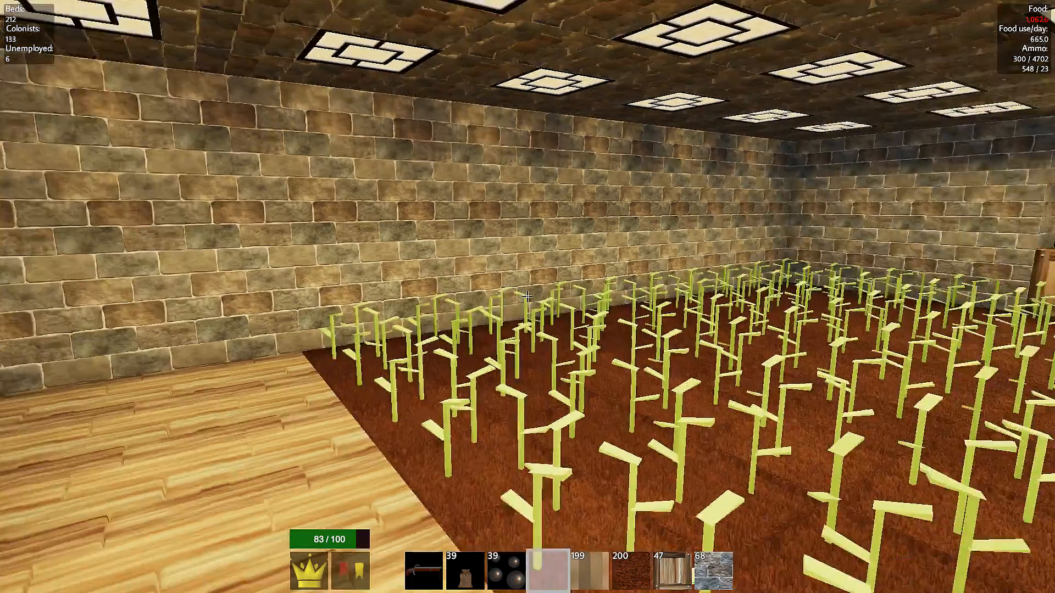
mouse_move(527, 297)
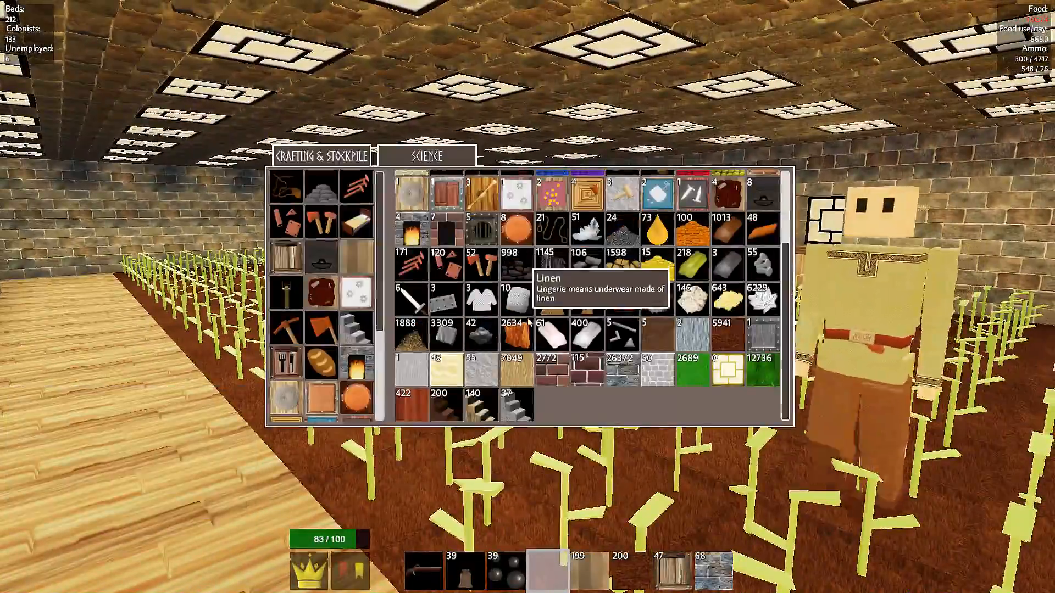
Step: Check Herb Farming at 10/10 in Science, then bring up herb farmer area options
left_click(426, 155)
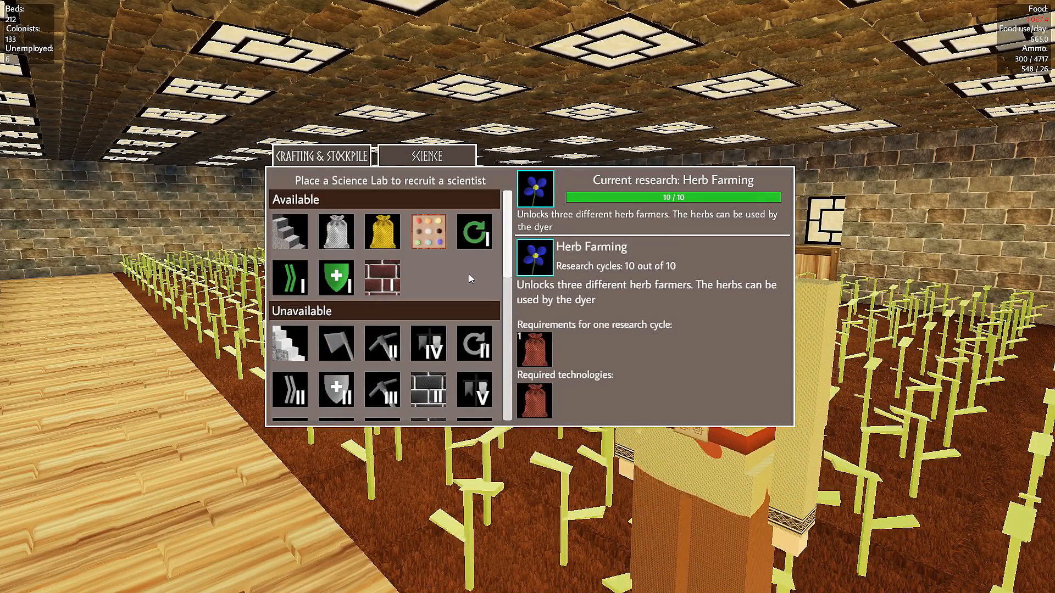
left_click(427, 232)
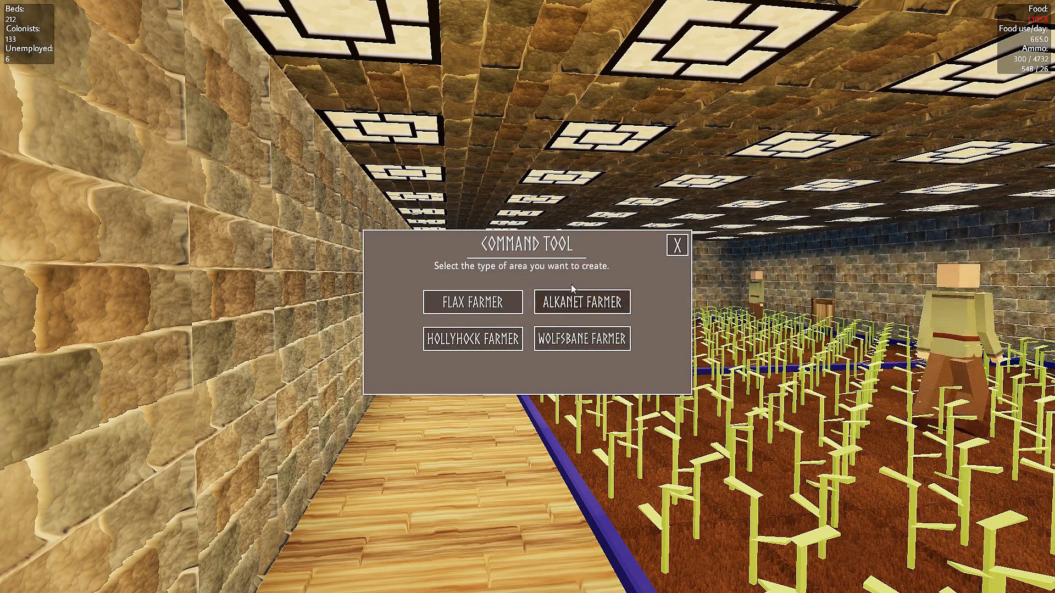
Step: Close the flax, alkanet, hollyhock and wolfsbane farmer area menu unchosen
left_click(677, 244)
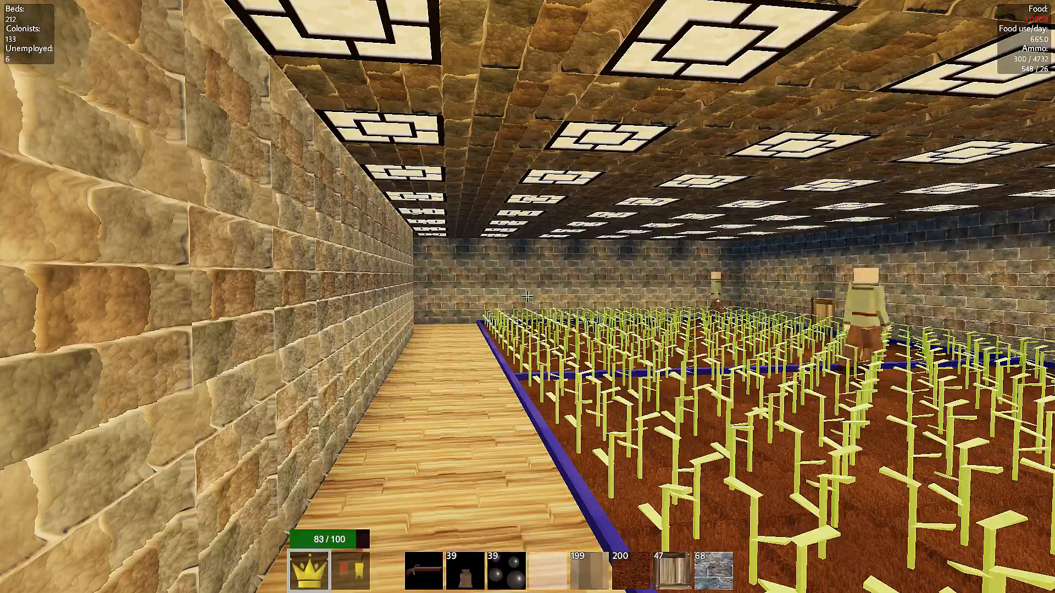
mouse_move(527, 296)
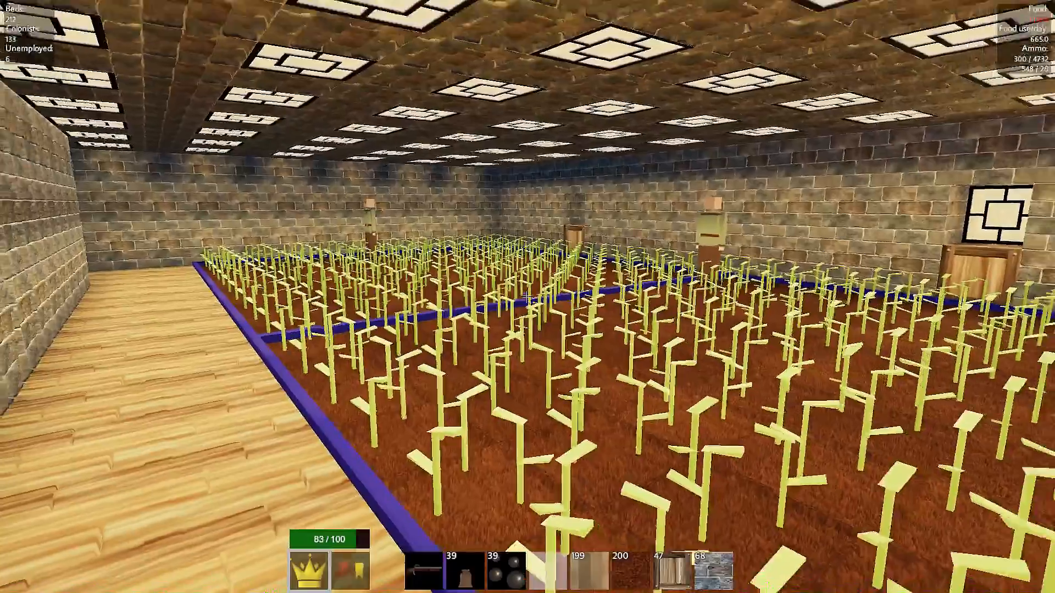
mouse_move(528, 296)
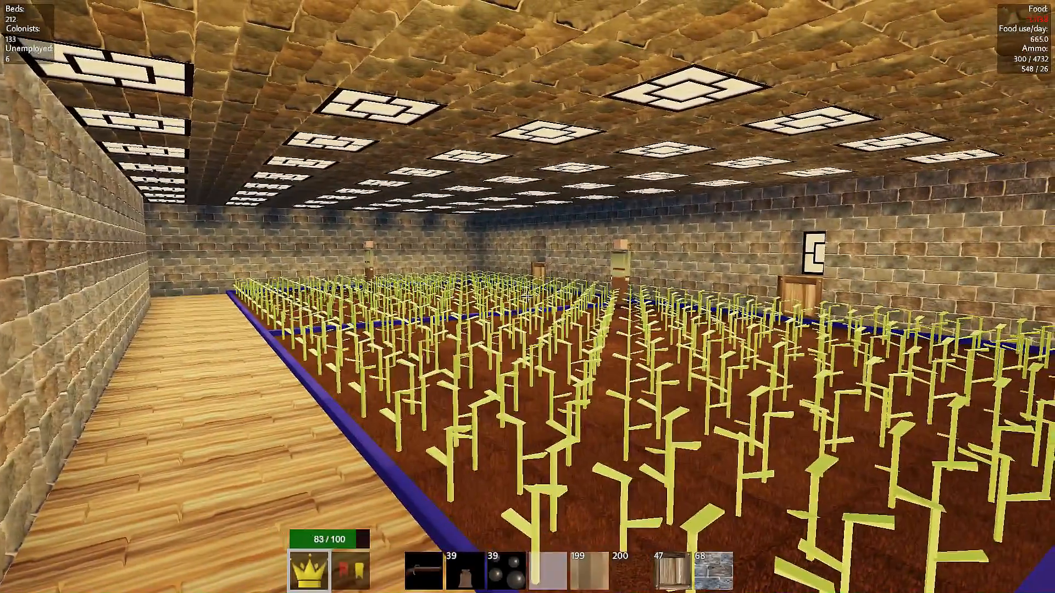